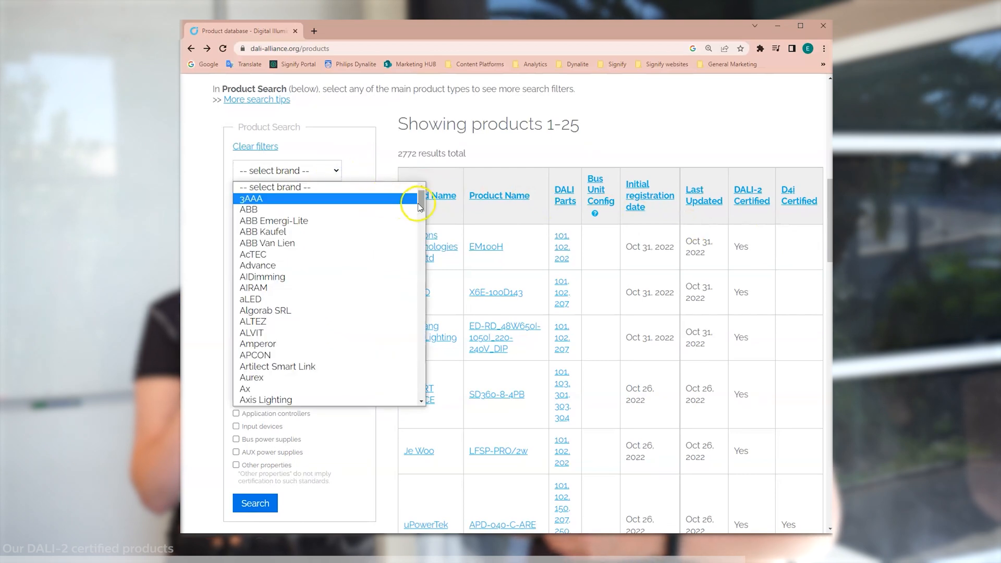
# Step: Run the DALI product search filtered to the Philips Dynalite brand
pyautogui.scroll(-3)
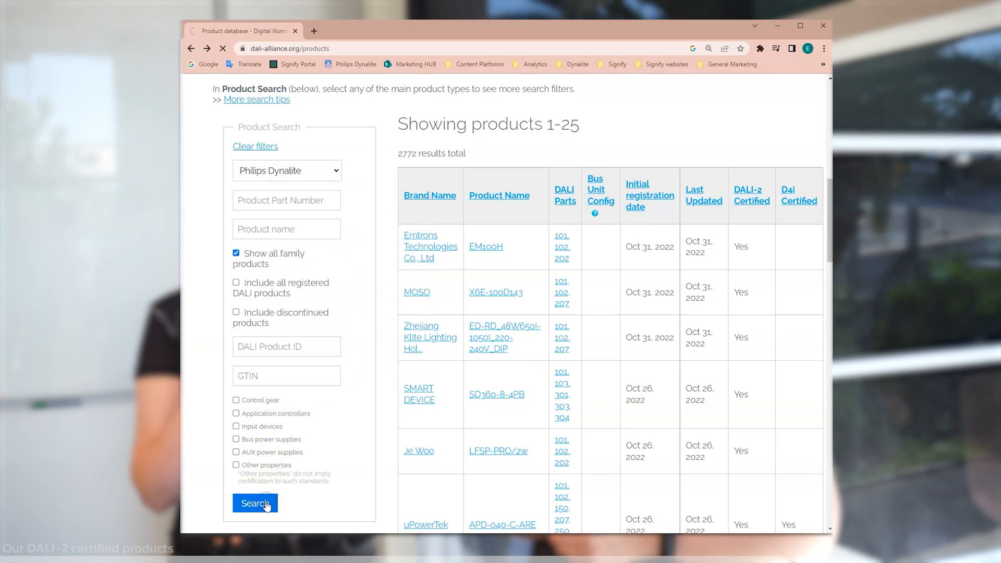
pyautogui.click(254, 502)
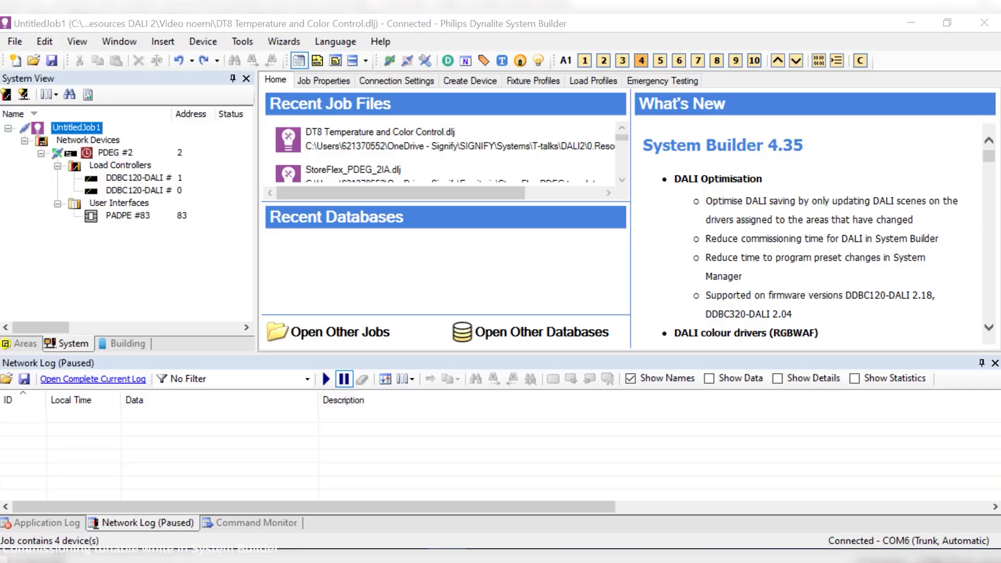
# Step: Switch the System View to the job's areas so the DT6 area is listed
pyautogui.click(115, 152)
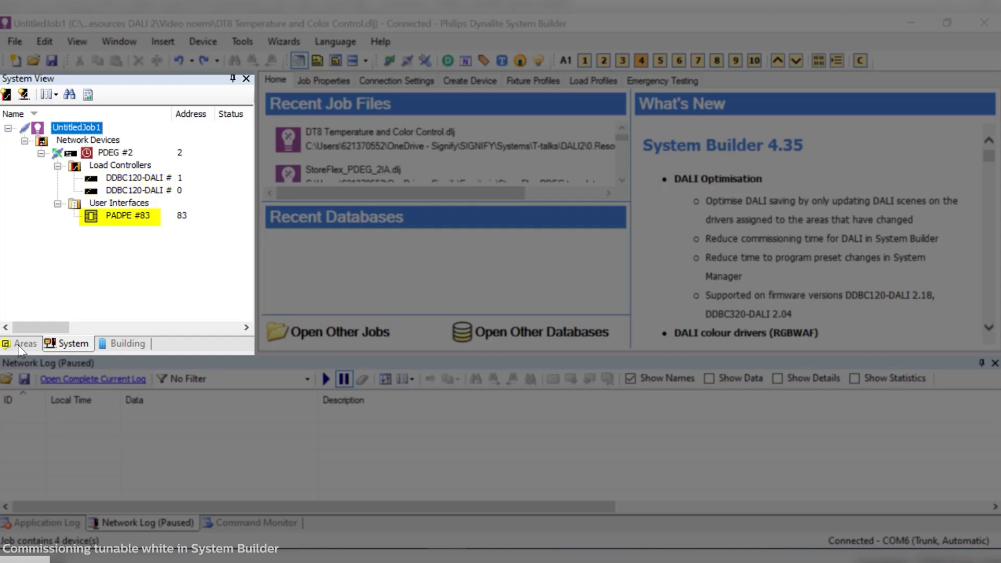
pyautogui.click(25, 343)
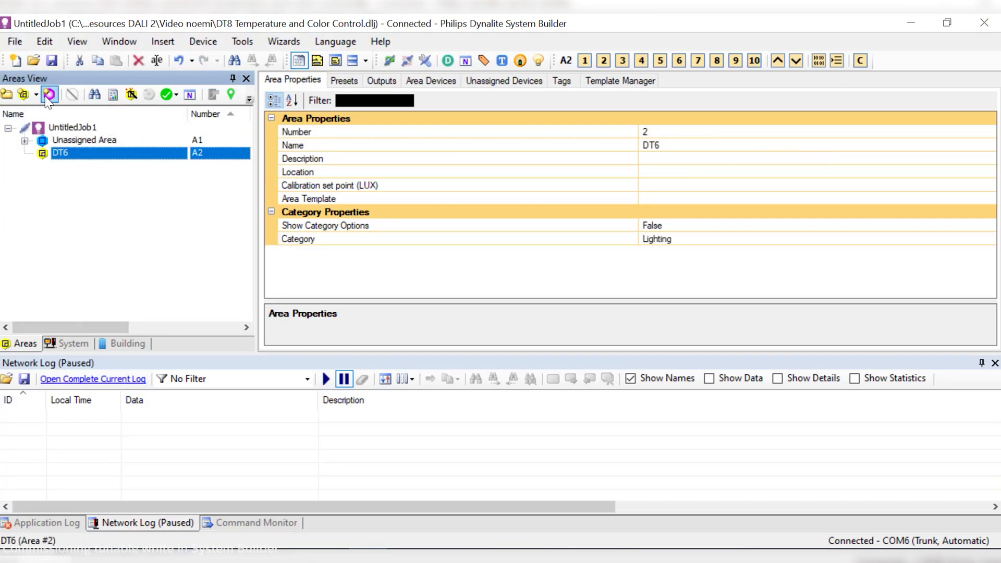
# Step: Add Cool and Warm channels to DT6 and assign Ballast 2 to Warm
pyautogui.click(50, 94)
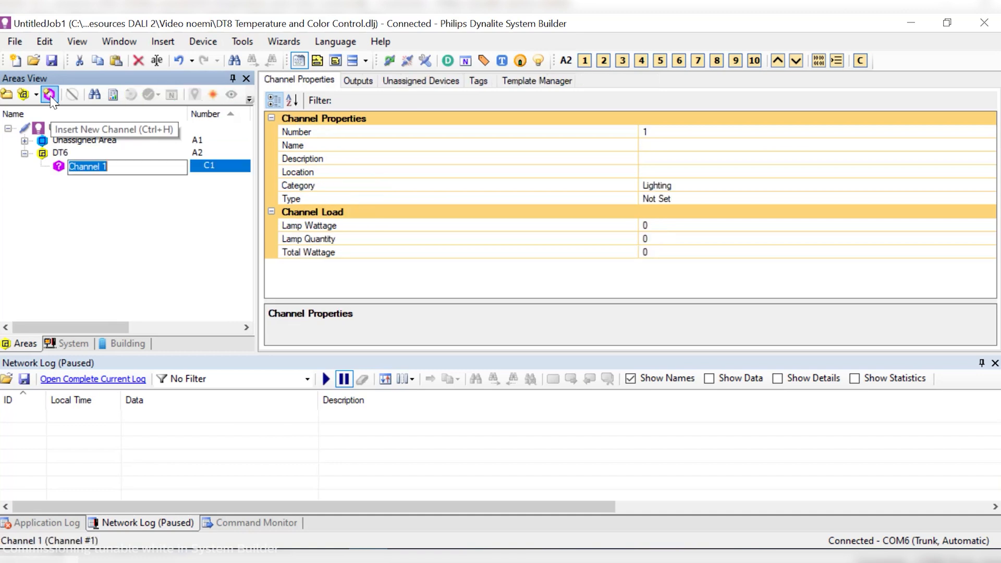
pyautogui.write('Cool')
pyautogui.write('Warm')
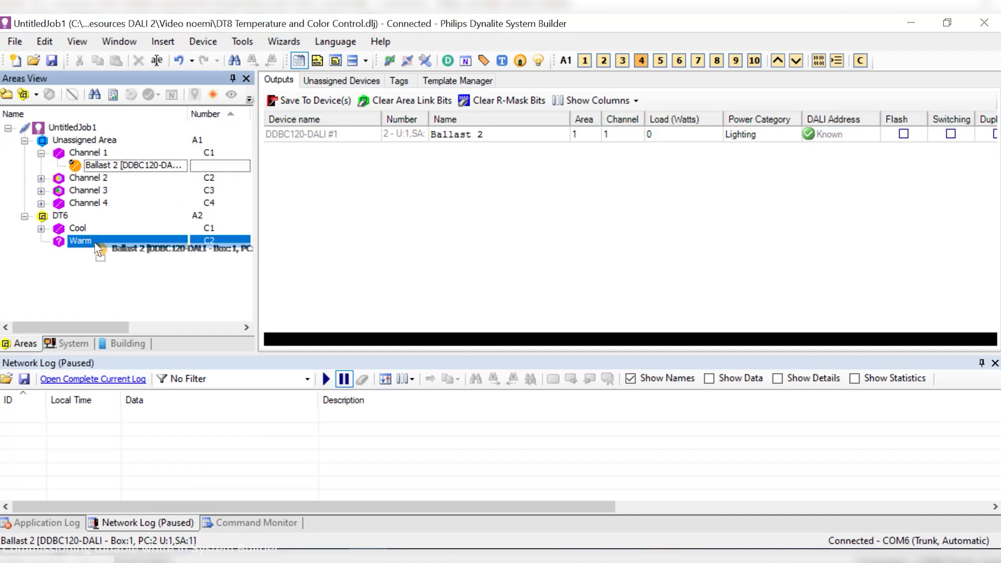
pyautogui.click(85, 138)
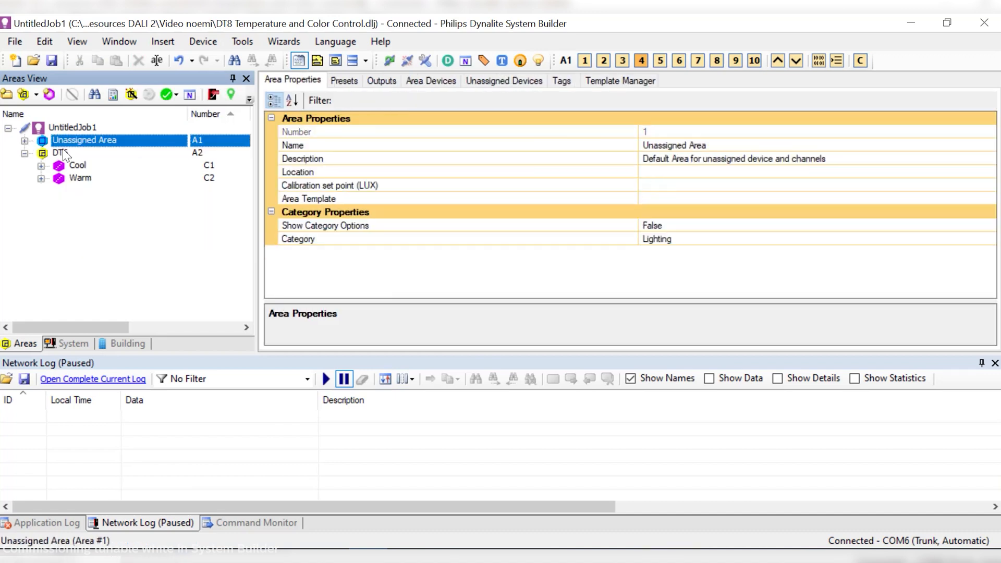
# Step: Type the channels Cool White and Warm White, then insert a new area
pyautogui.click(80, 178)
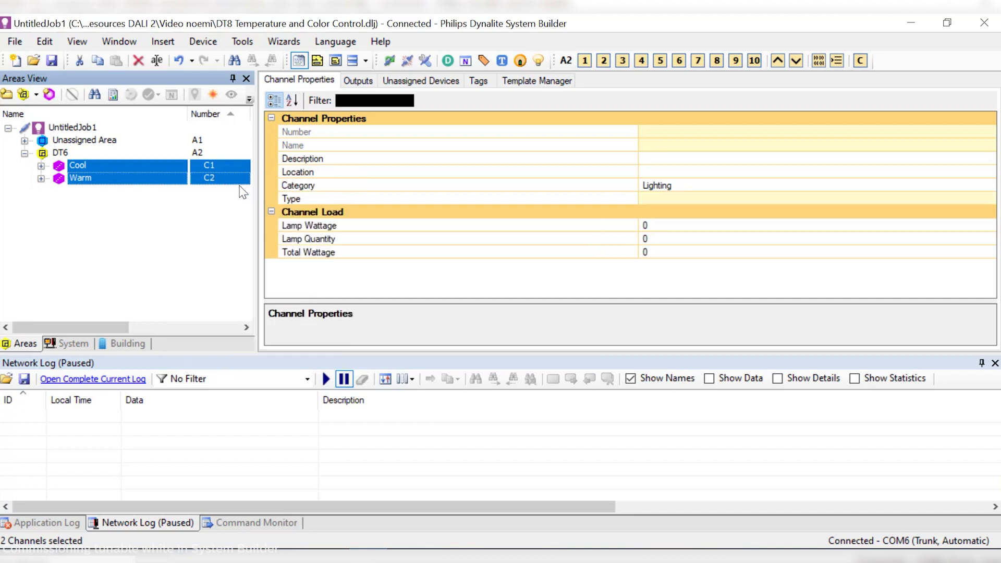
pyautogui.click(77, 164)
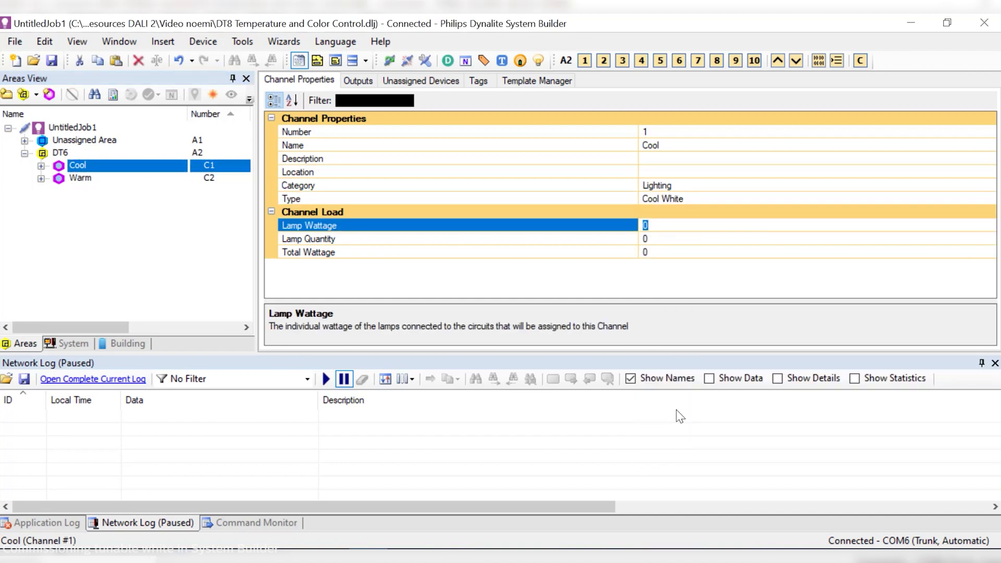
pyautogui.click(80, 177)
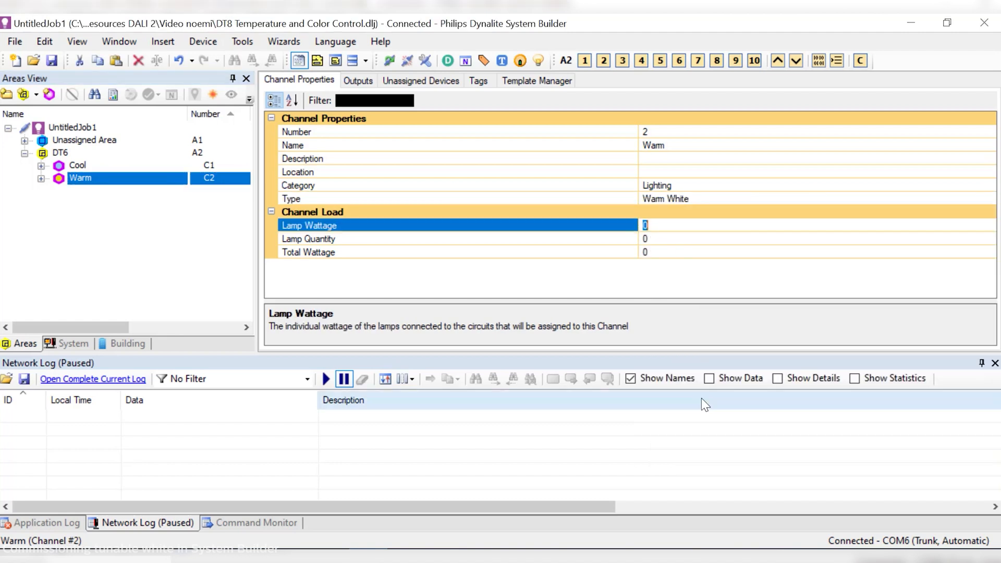
pyautogui.click(24, 94)
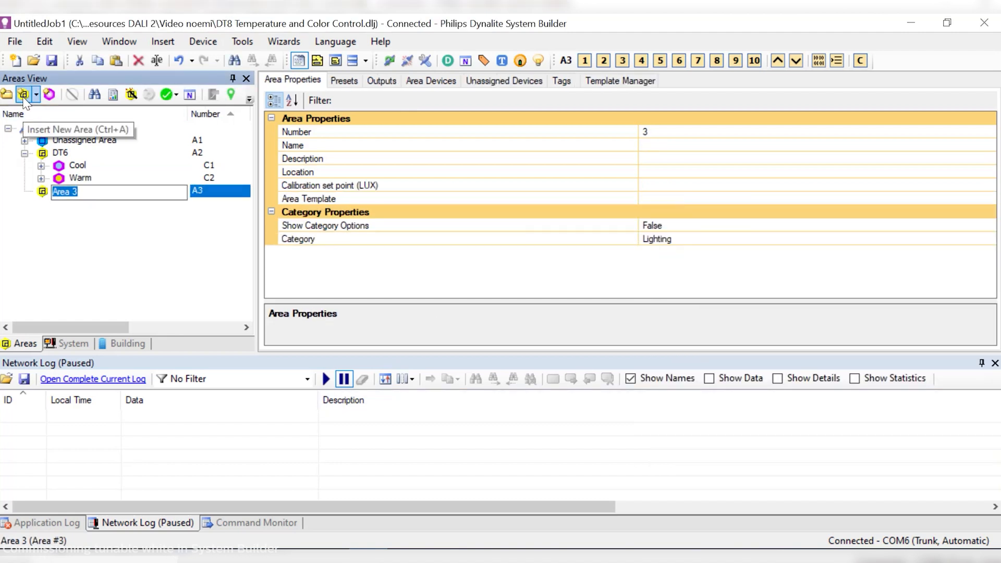
# Step: Name the area DT8 and add a Tunnable White channel of type Tunable White
pyautogui.write('DT8')
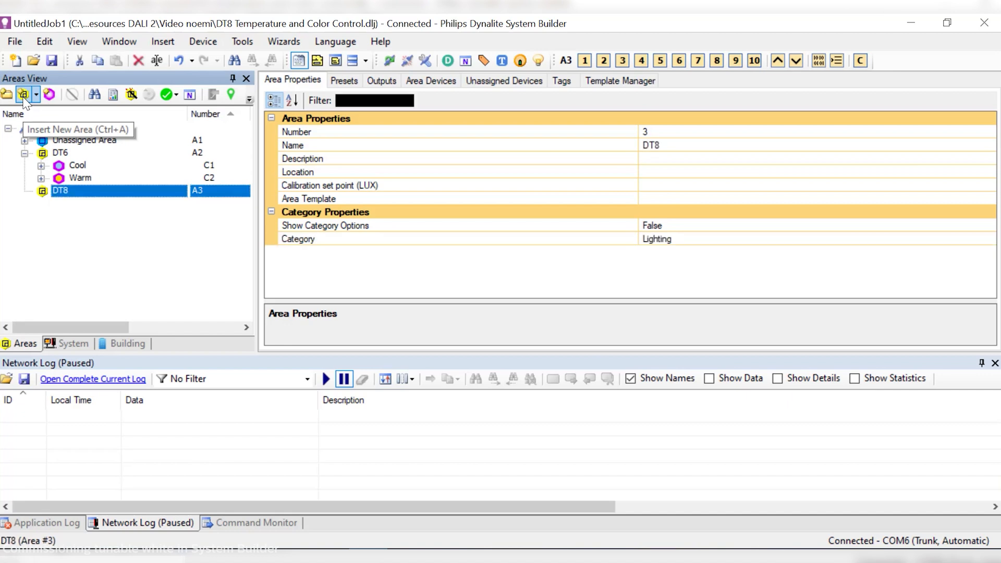
pyautogui.click(49, 95)
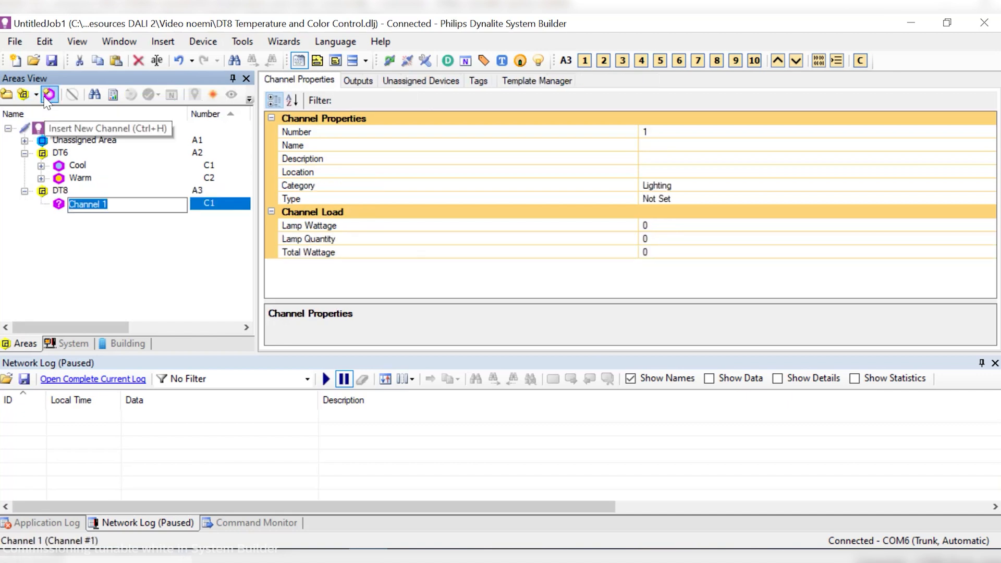
pyautogui.write('Tunnable White')
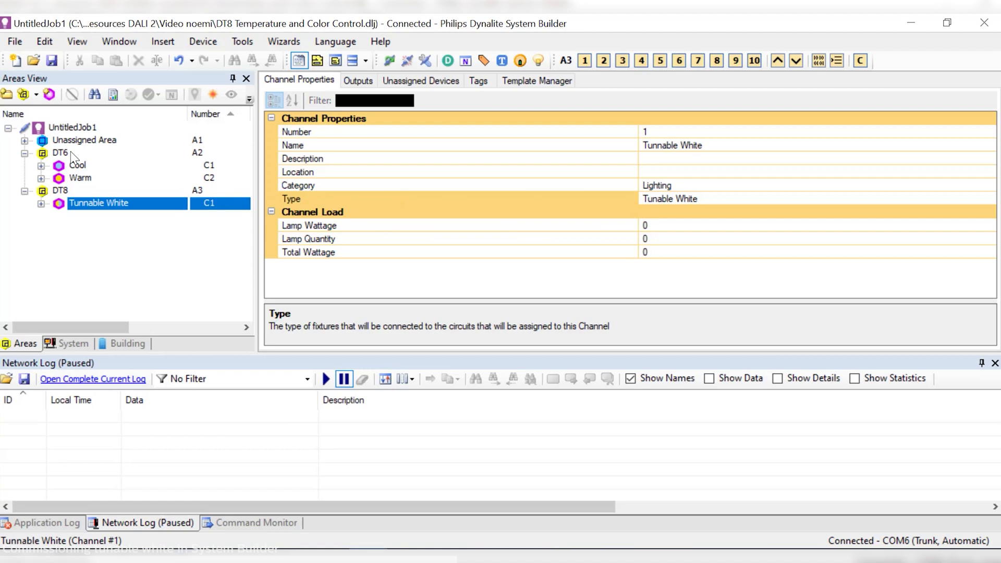
# Step: Set DT6 preset levels: High full, Cool at Cool 100%/Warm 0%, rename Low to Warm, adjust Preset 5
pyautogui.click(60, 152)
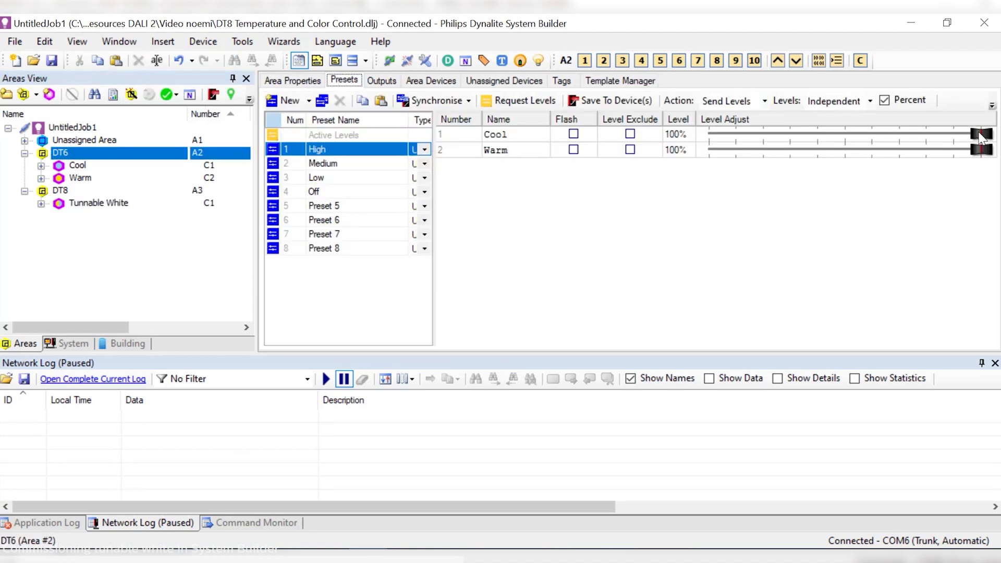
pyautogui.moveTo(979, 135); pyautogui.dragTo(769, 134)
pyautogui.write('Cool')
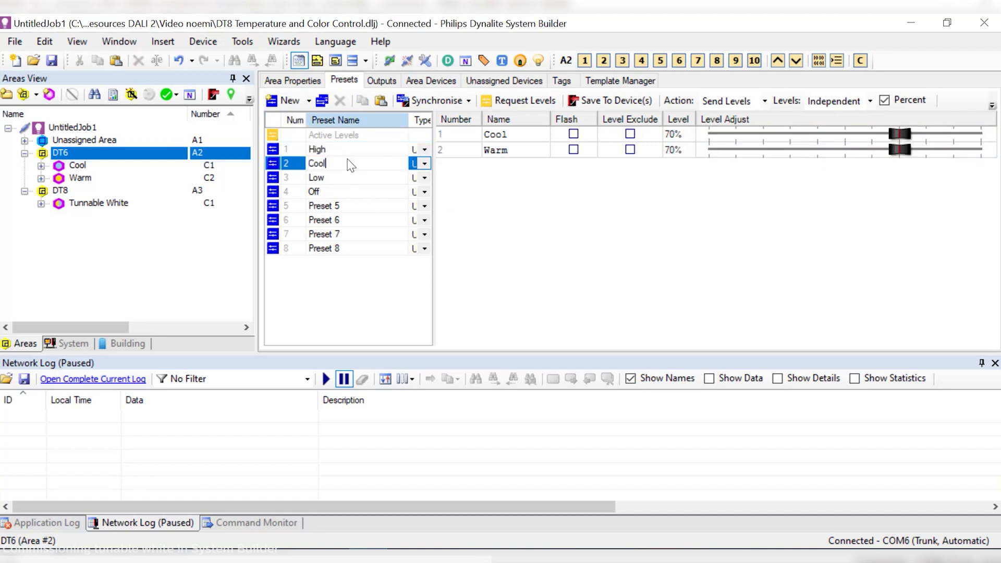
pyautogui.moveTo(903, 134); pyautogui.dragTo(983, 135)
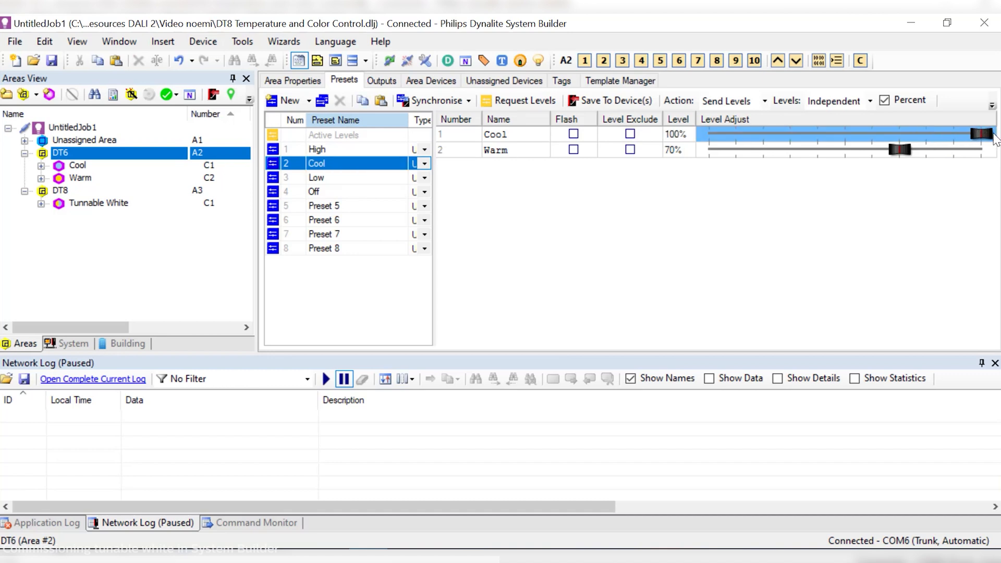
pyautogui.moveTo(900, 149); pyautogui.dragTo(706, 149)
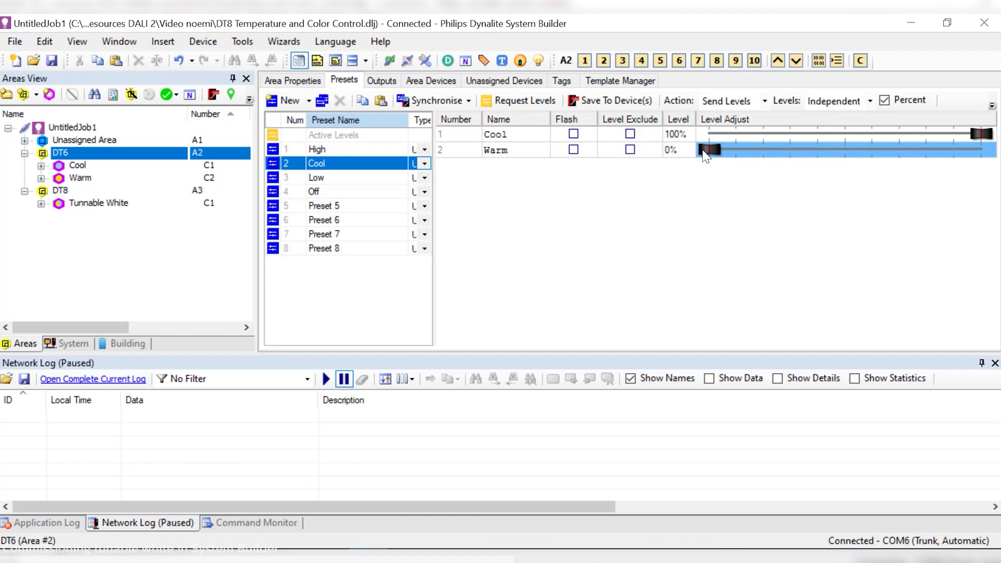
pyautogui.click(315, 177)
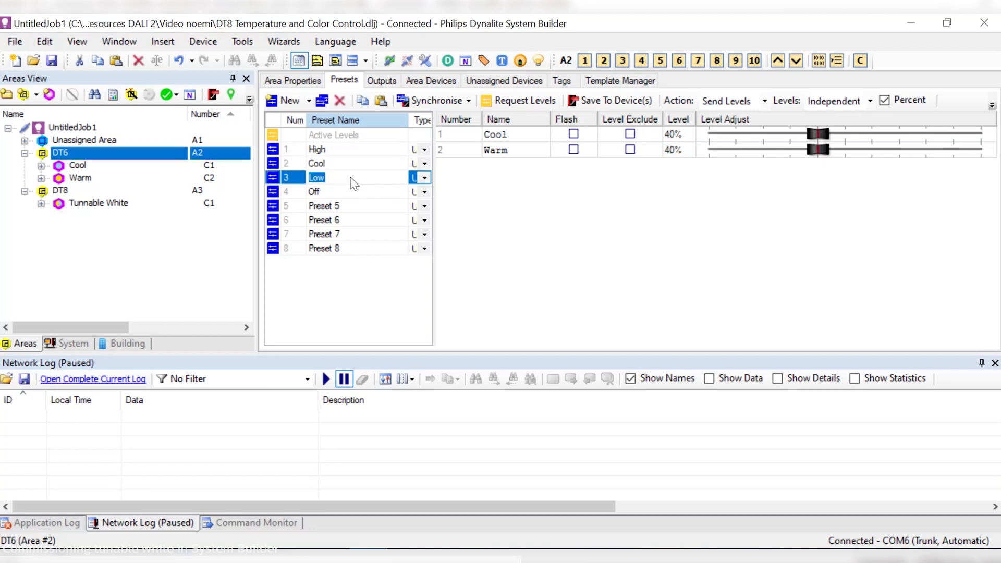
pyautogui.write('Warm')
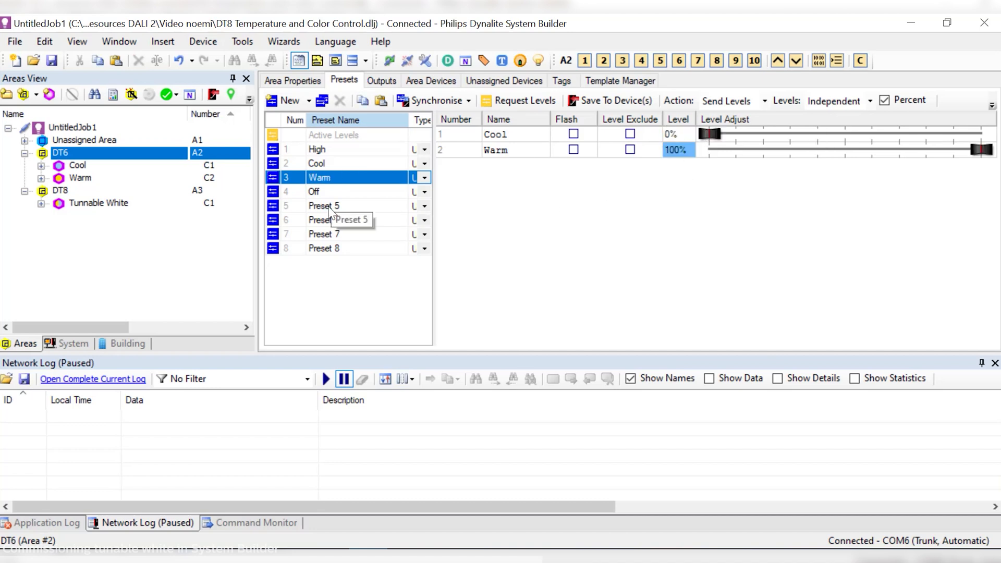
pyautogui.click(323, 205)
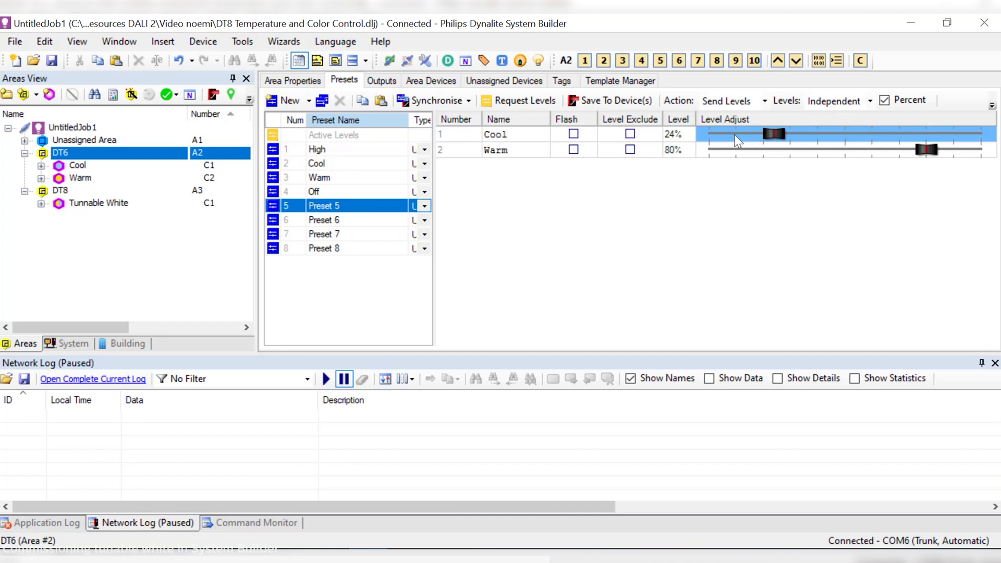
pyautogui.moveTo(928, 149); pyautogui.dragTo(860, 150)
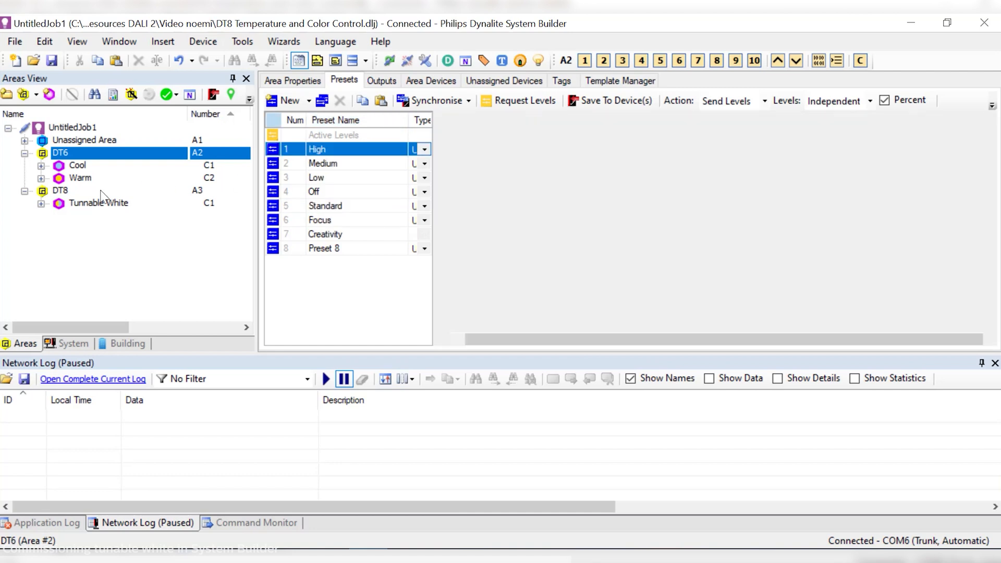
# Step: Give DT8 presets colour temperatures: Cool 5000 K, Warm 3003 K, Focus 6000 K
pyautogui.click(60, 190)
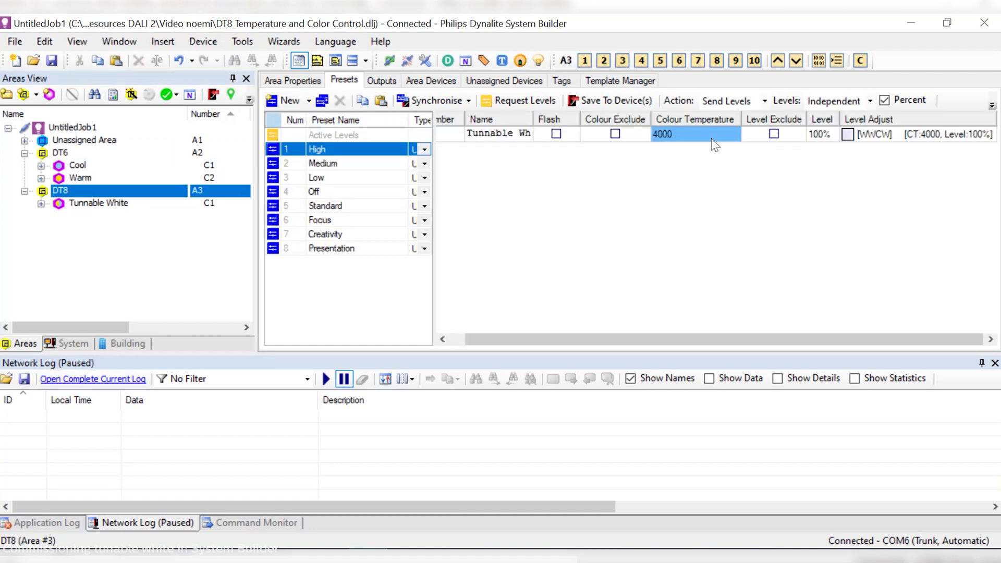
pyautogui.click(821, 135)
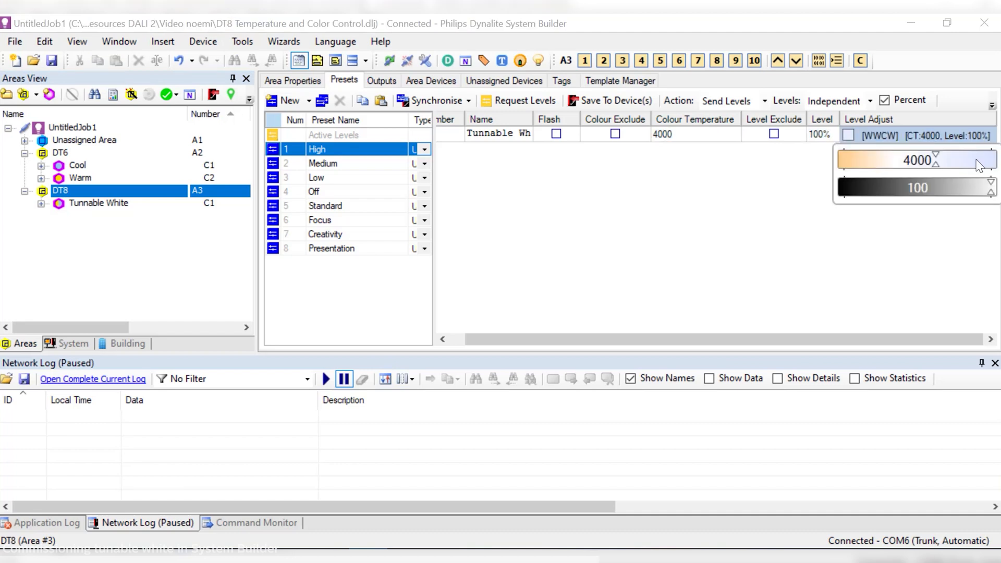
pyautogui.click(322, 163)
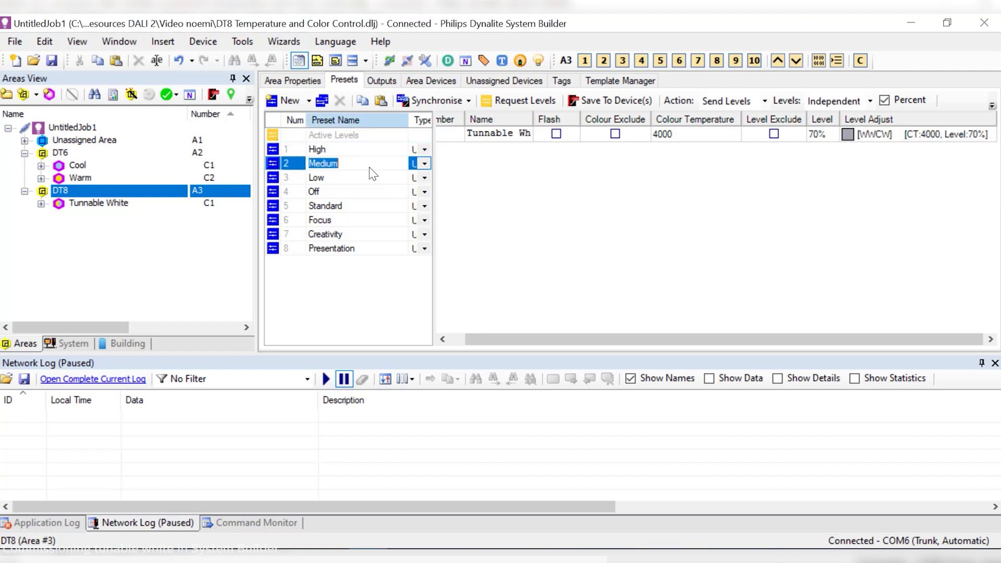
pyautogui.click(935, 155)
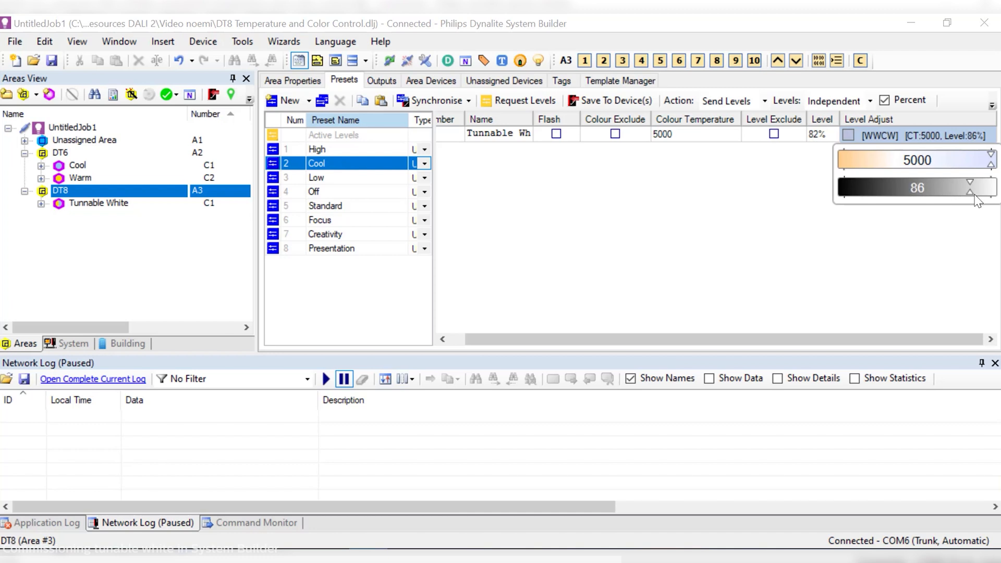
pyautogui.click(319, 178)
pyautogui.write('Warm')
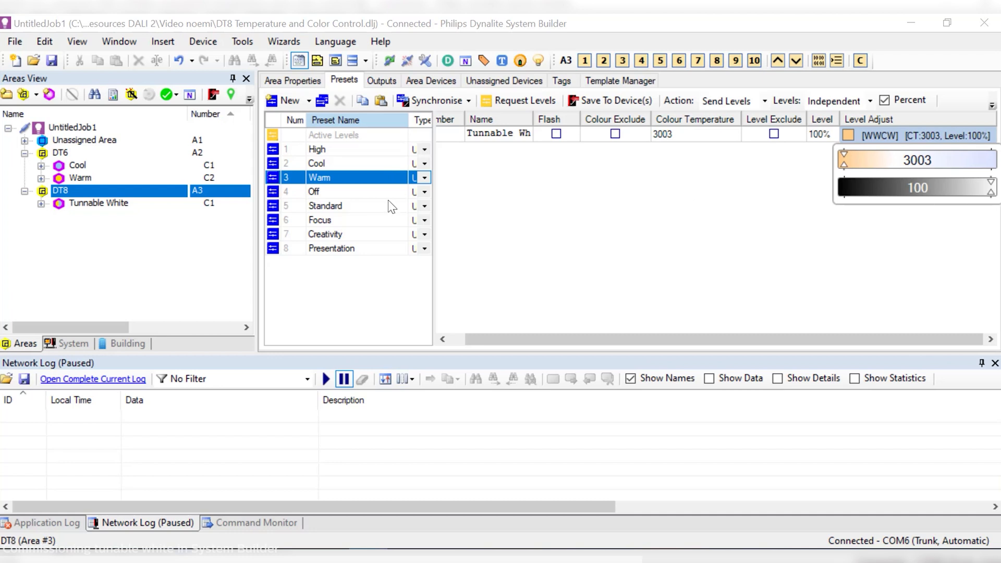
pyautogui.click(319, 220)
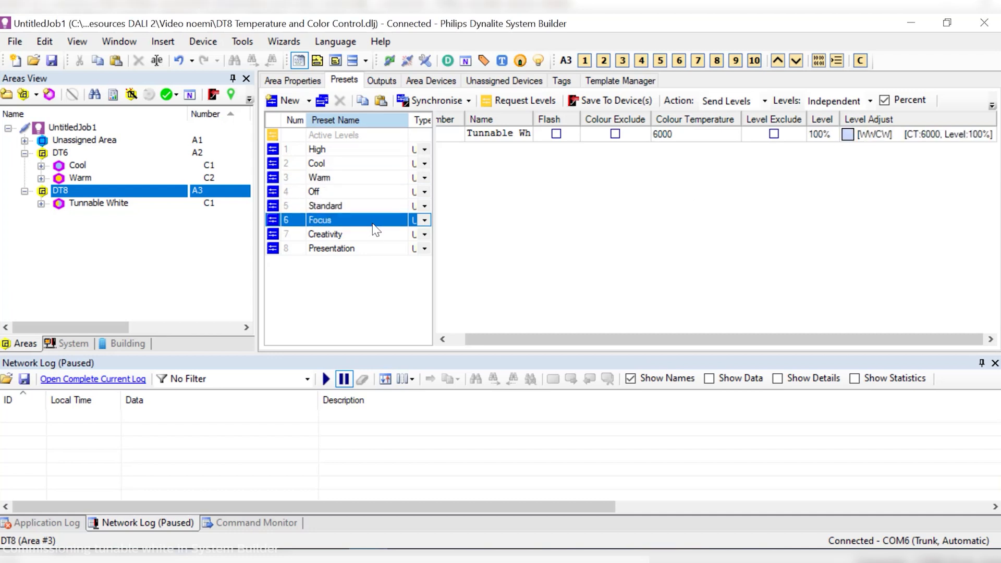
pyautogui.click(331, 248)
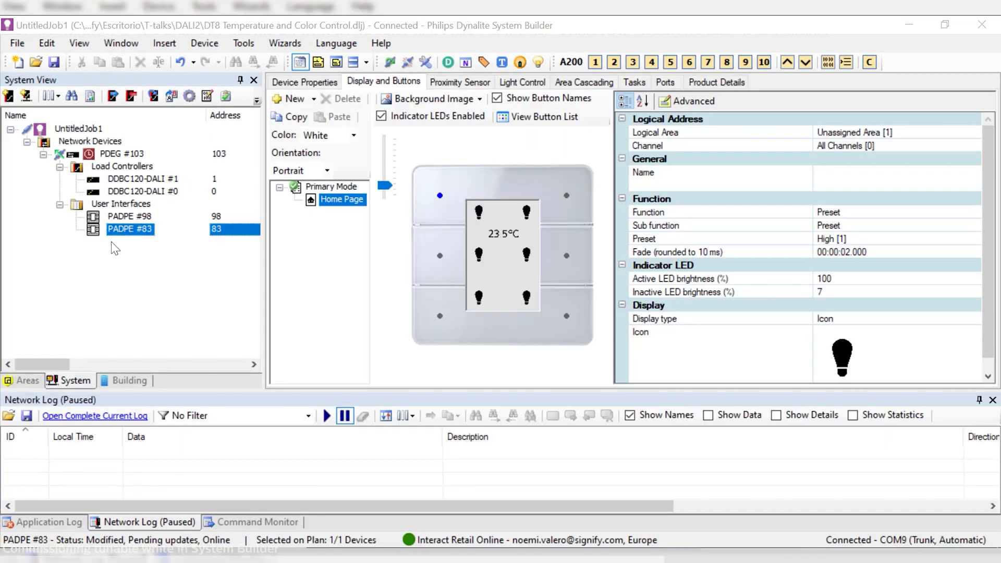
pyautogui.moveTo(77, 222)
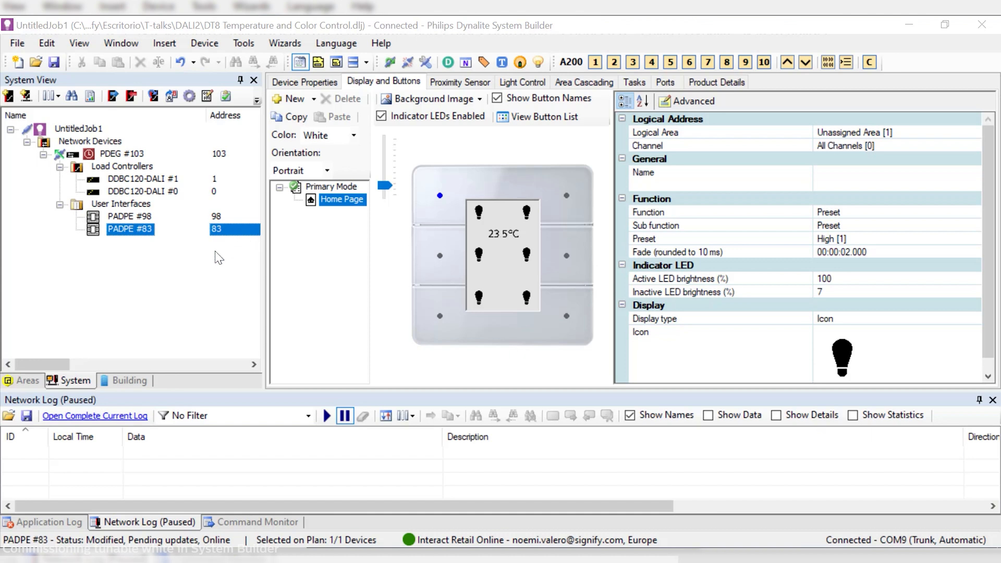
pyautogui.moveTo(236, 242)
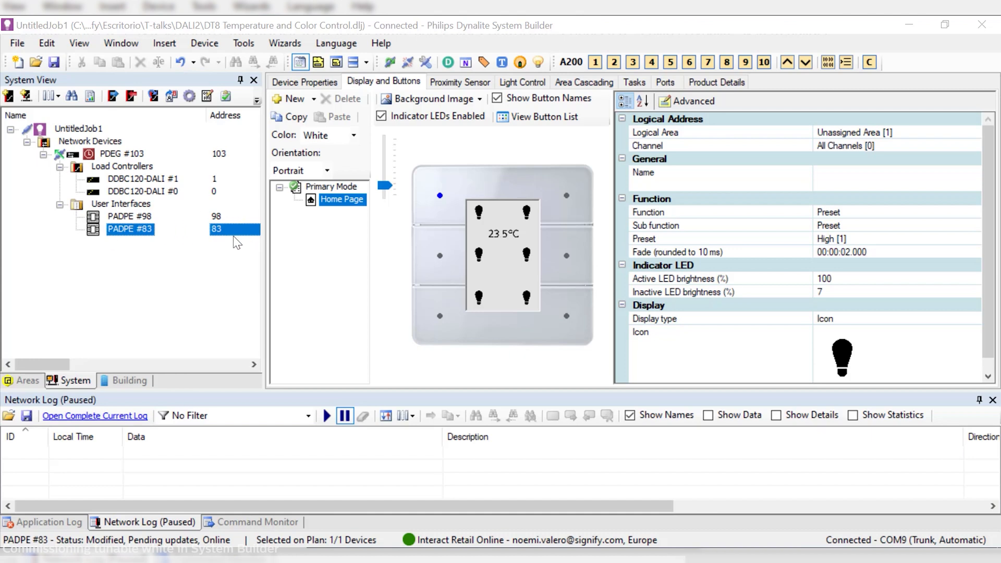
pyautogui.moveTo(439, 198)
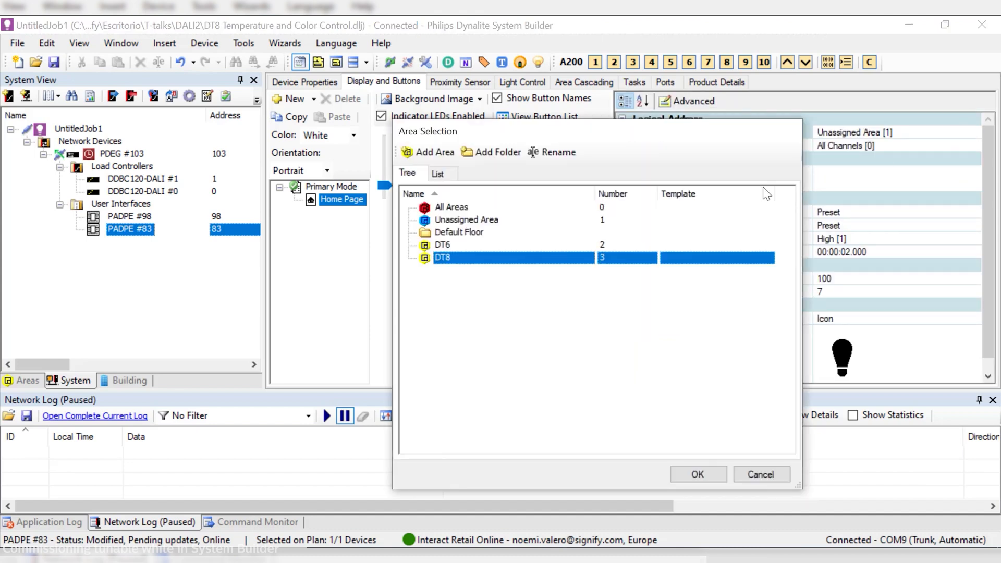
# Step: Link the Antumbra button to the DT8 area and have it recall the Medium preset
pyautogui.click(696, 474)
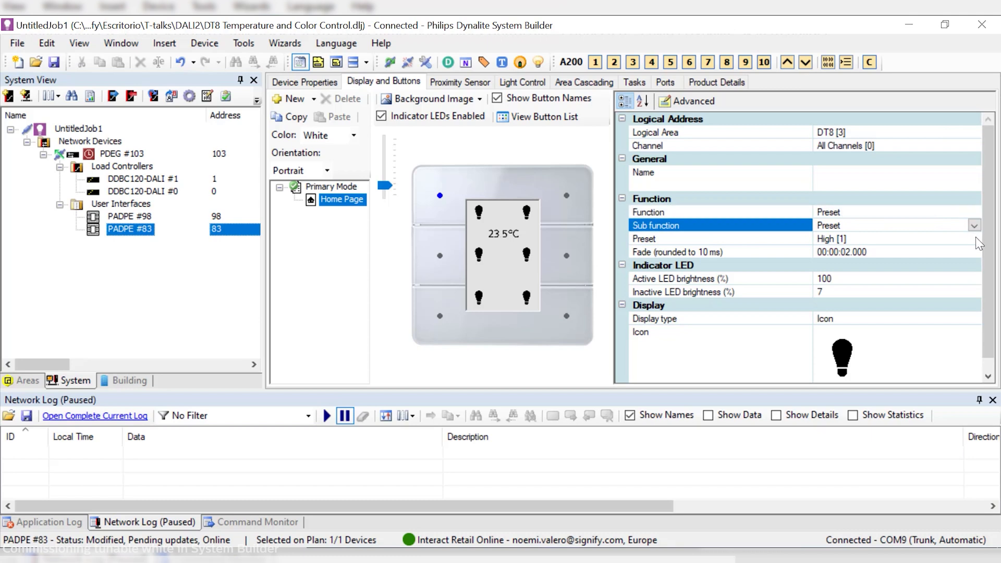
pyautogui.click(974, 238)
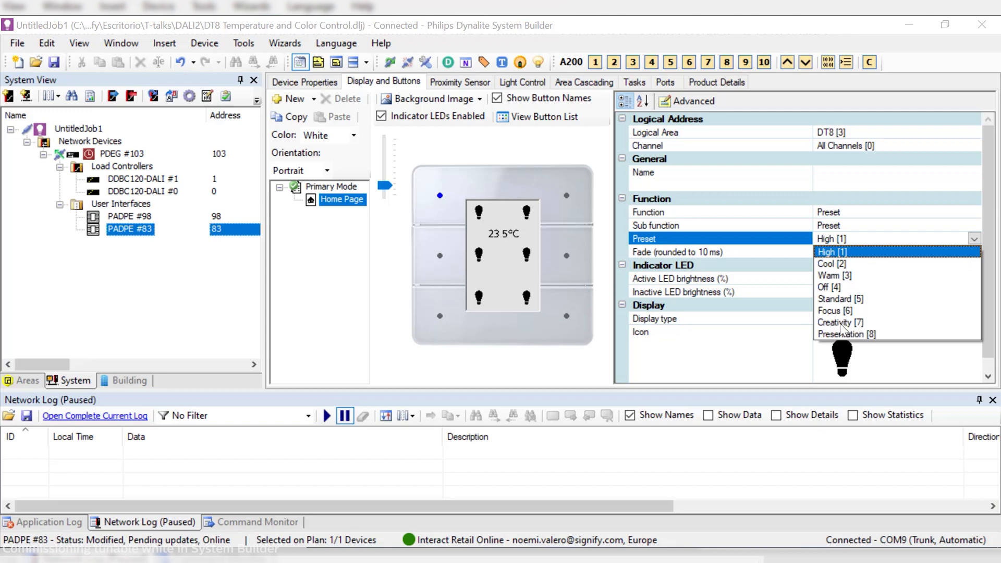
pyautogui.click(840, 322)
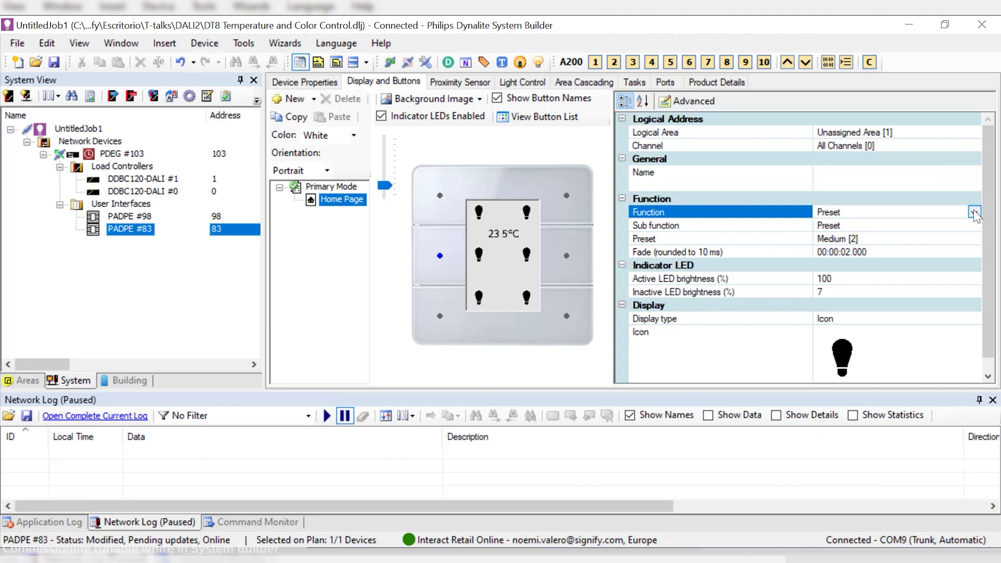
# Step: Give the middle-left button a Custom Colour Temperature action: DT8, 4000 K, level 50
pyautogui.click(975, 212)
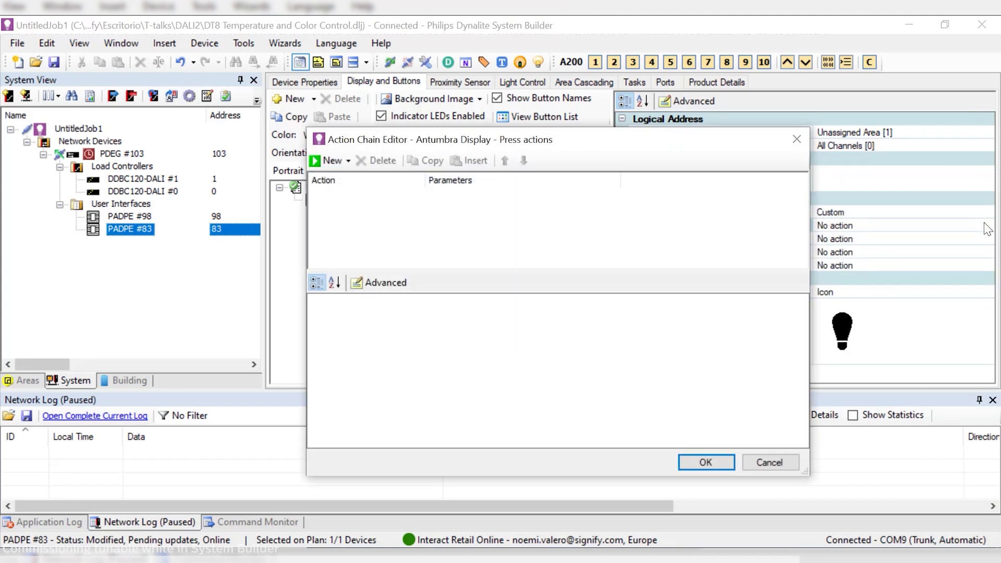
pyautogui.click(347, 161)
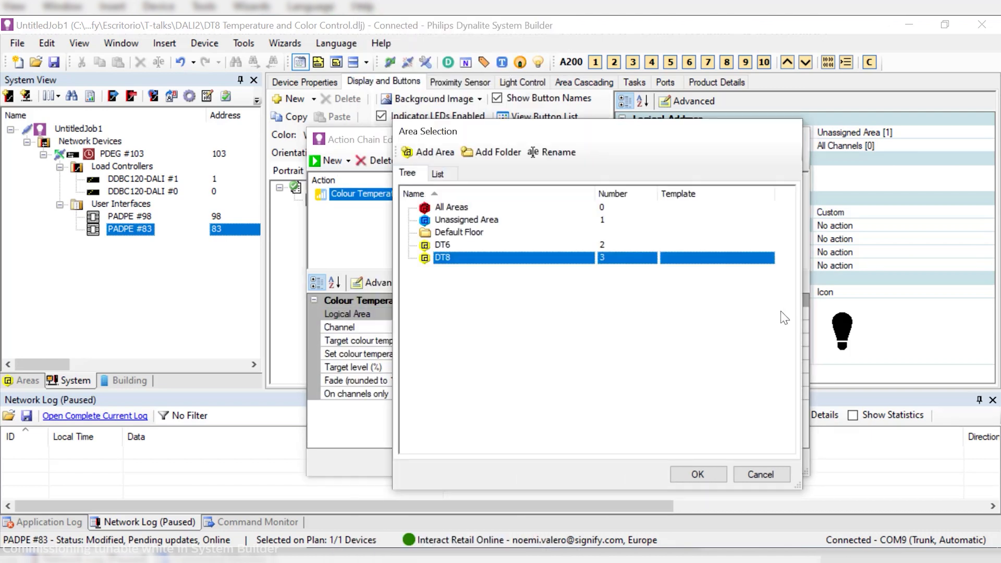
pyautogui.click(696, 474)
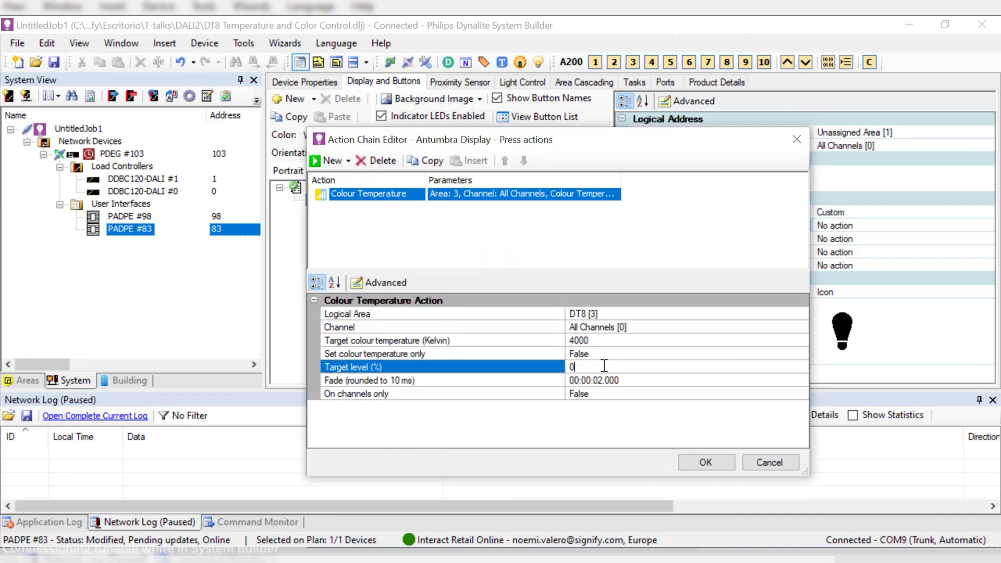
pyautogui.write('50')
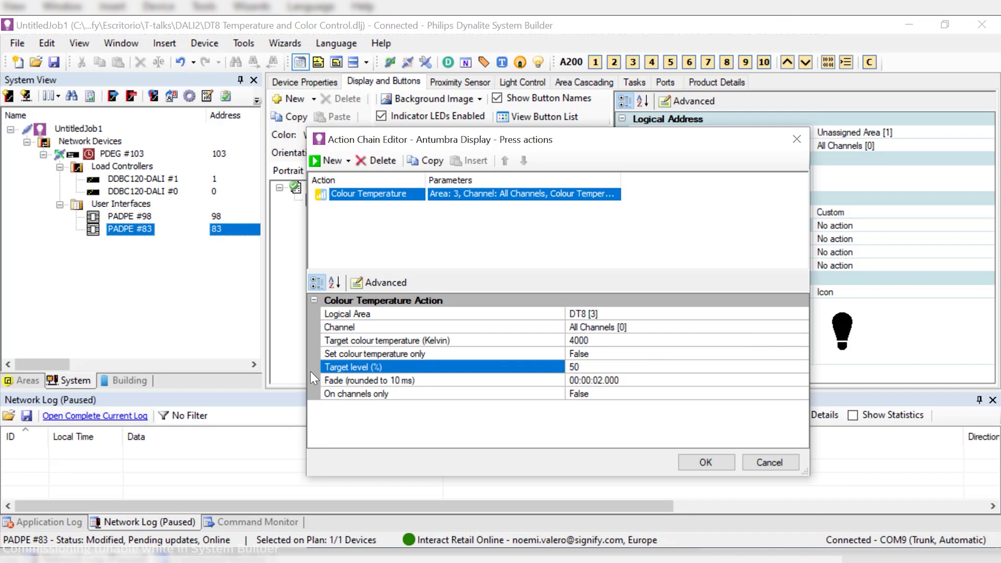
pyautogui.click(705, 462)
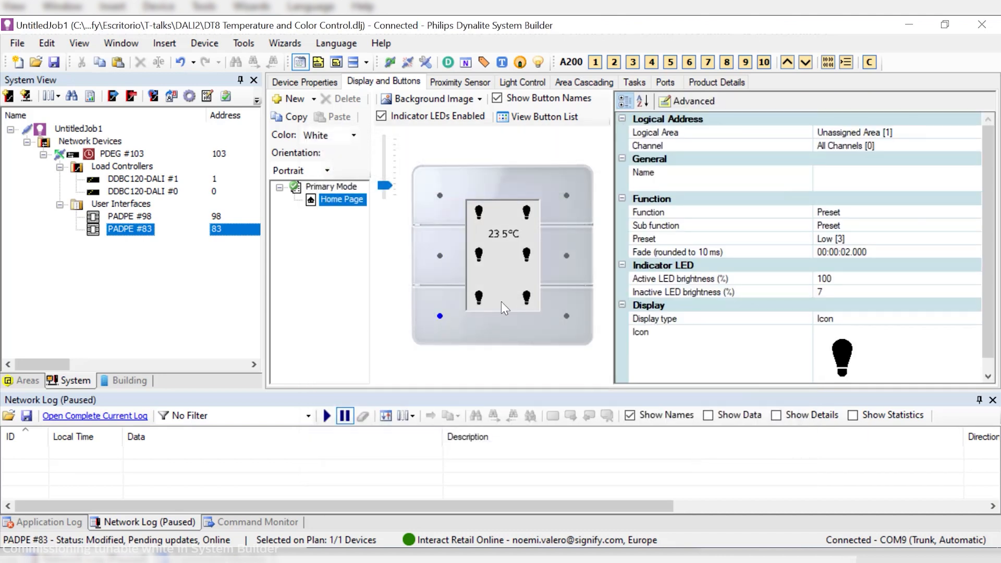
# Step: Make the bottom-left button Ramp down colour temperature on DT8, minimum 3500 K
pyautogui.click(974, 212)
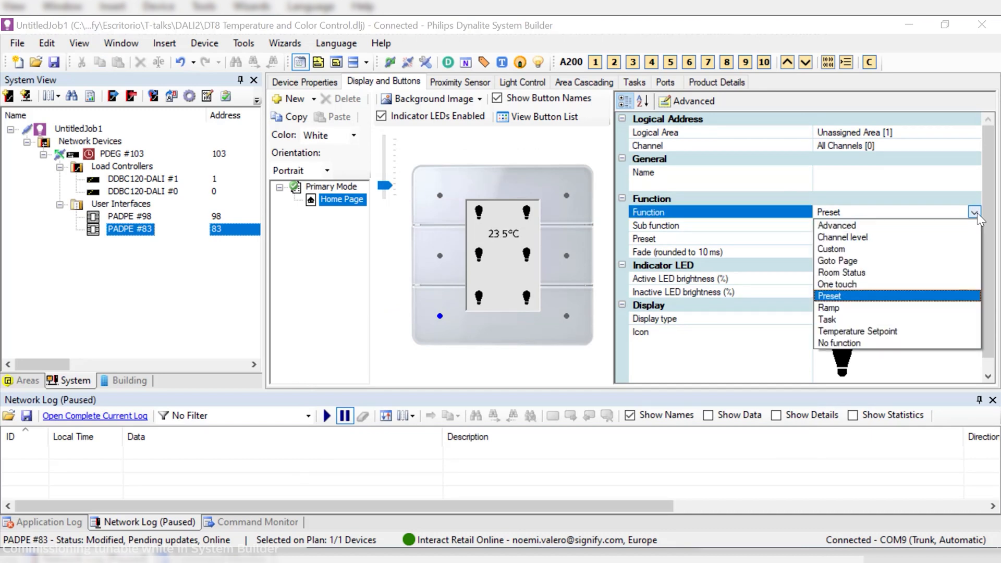
pyautogui.moveTo(844, 314)
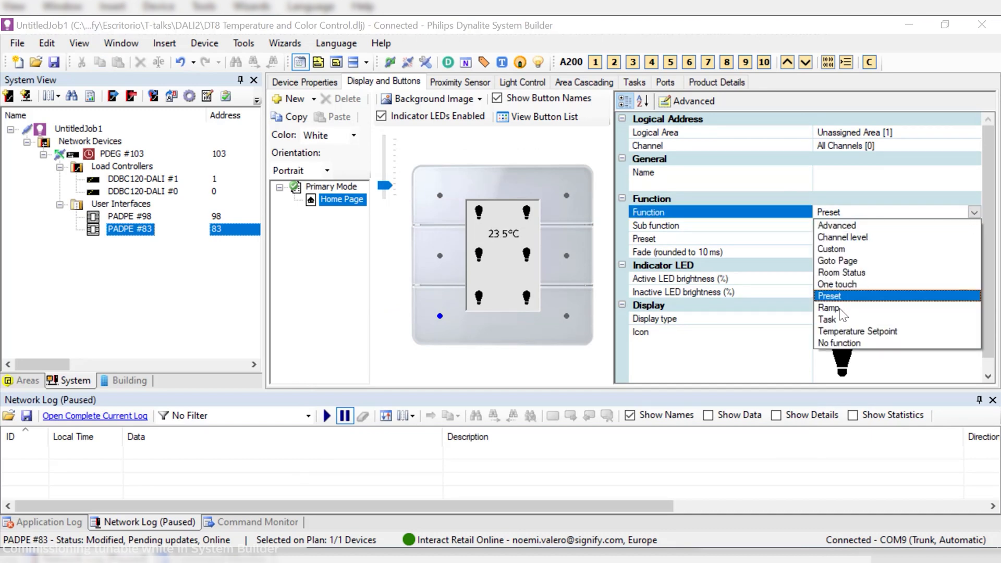
pyautogui.click(829, 307)
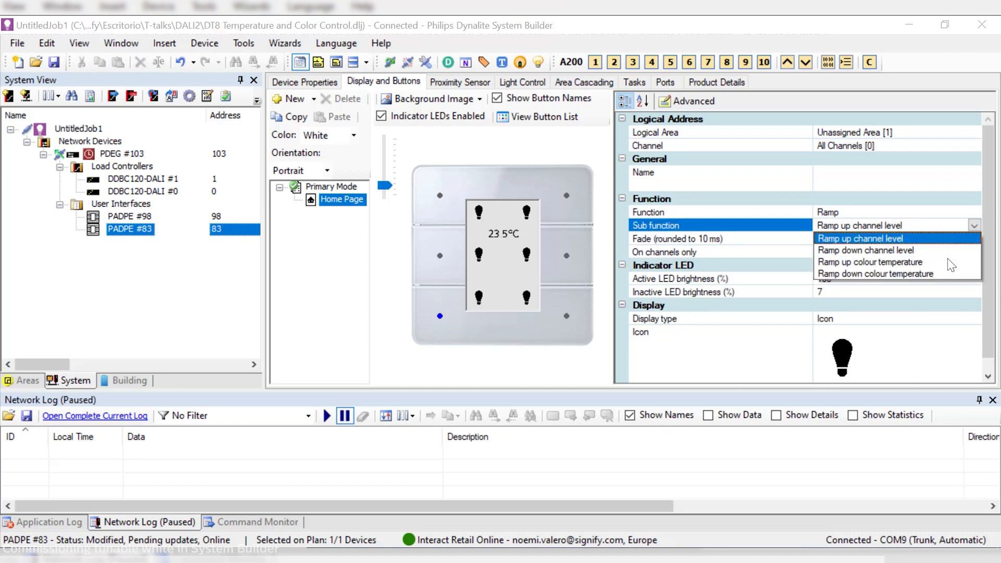
pyautogui.click(875, 274)
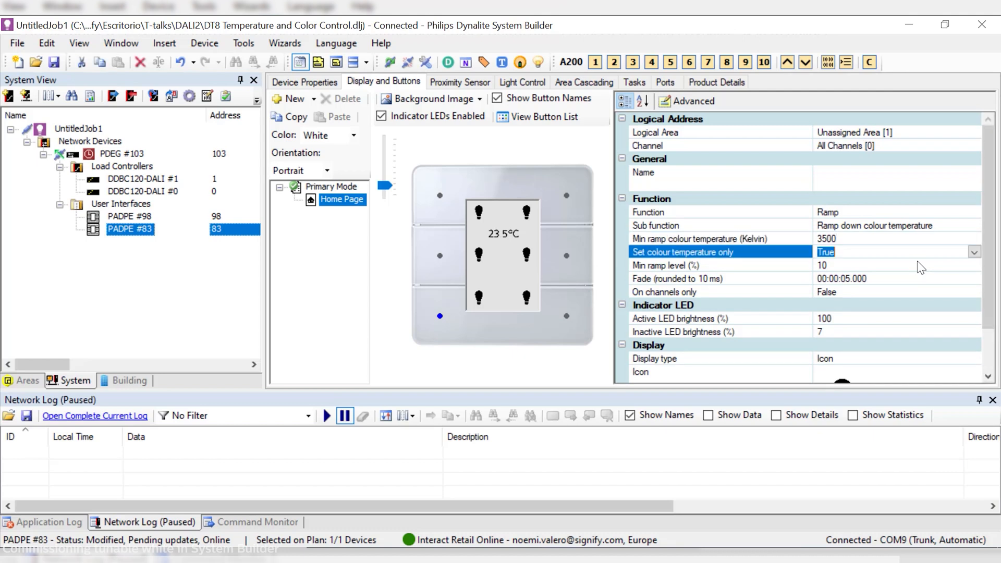
pyautogui.moveTo(445, 322)
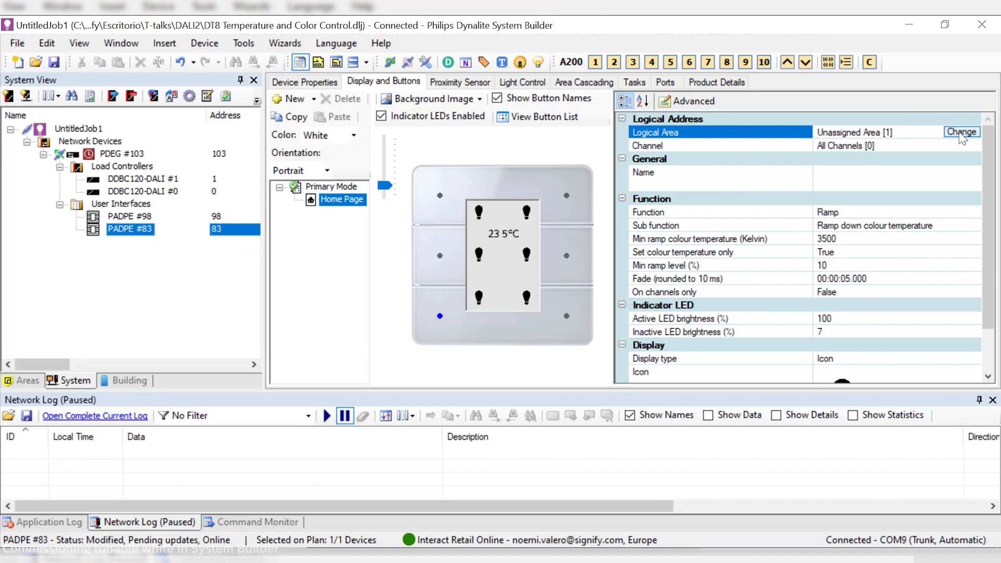
pyautogui.click(961, 132)
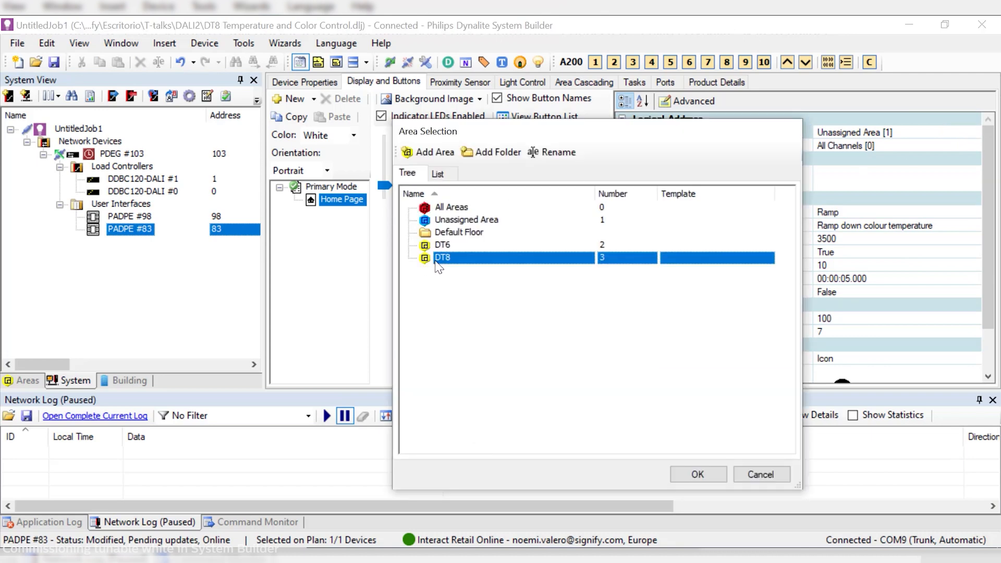
pyautogui.click(696, 475)
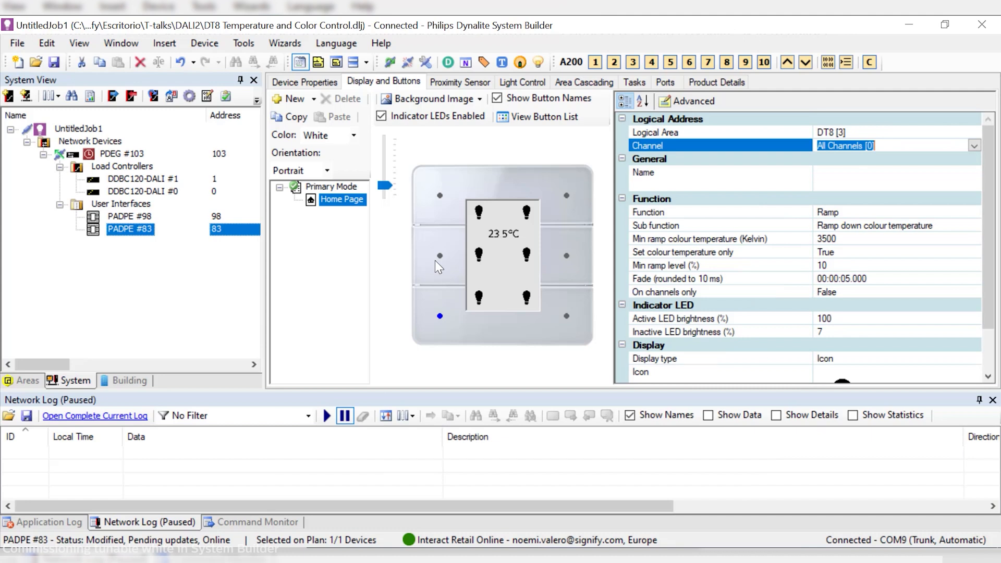
pyautogui.moveTo(444, 319)
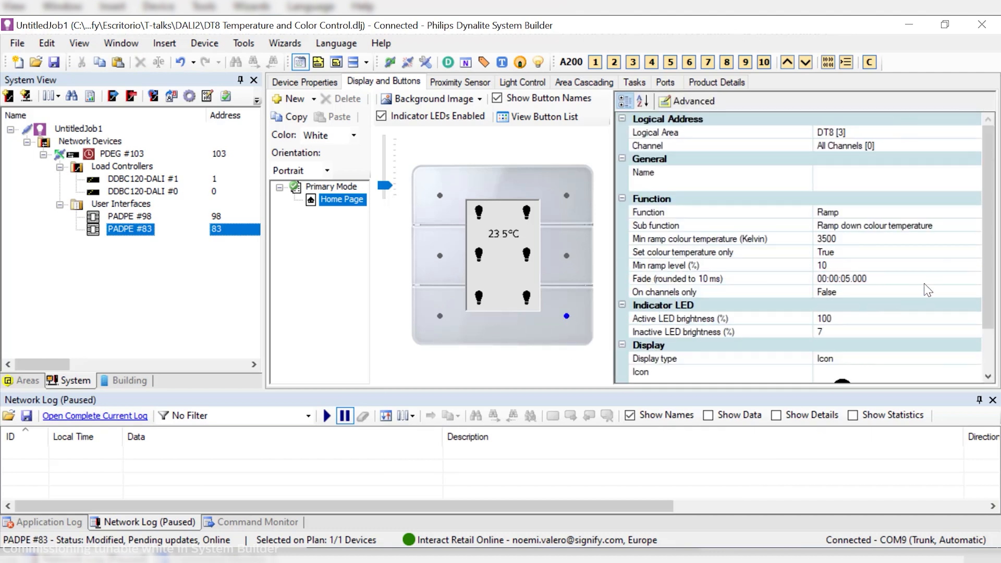
# Step: Make the bottom-right button Ramp up colour temperature to at most 7000 K
pyautogui.click(702, 226)
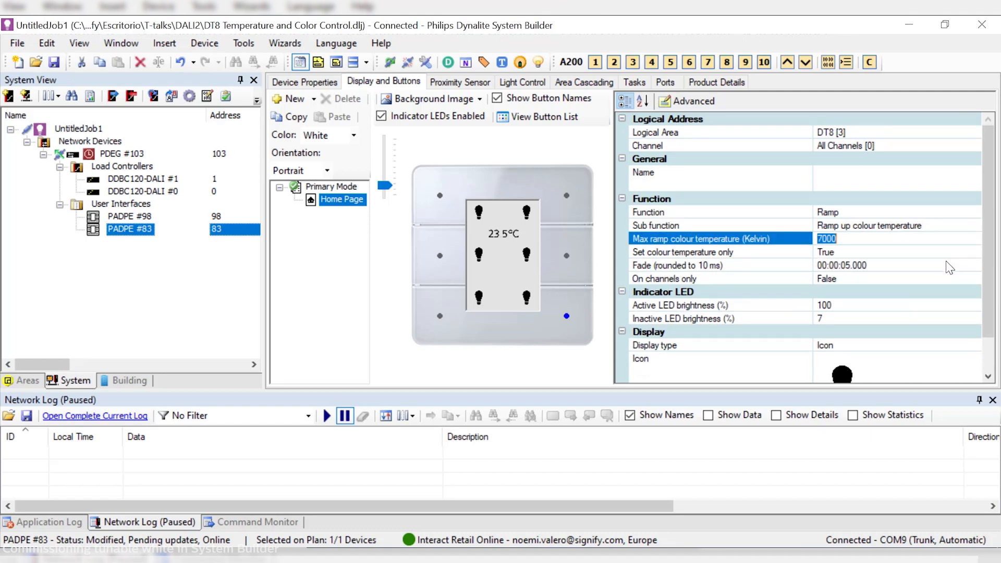
pyautogui.click(834, 237)
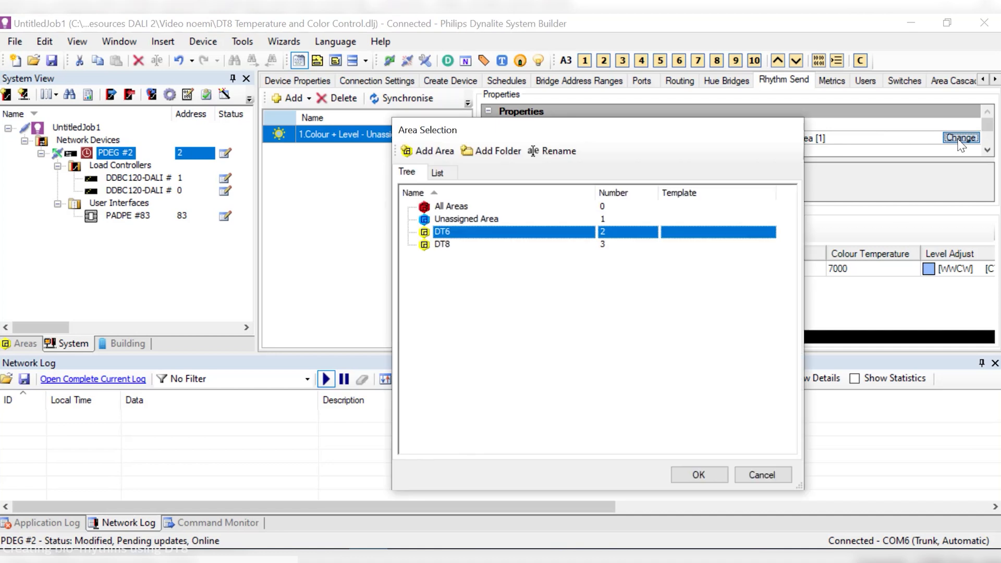
# Step: Create area 101 named Curve 1 and assign it as the rhythm curve's area
pyautogui.click(433, 150)
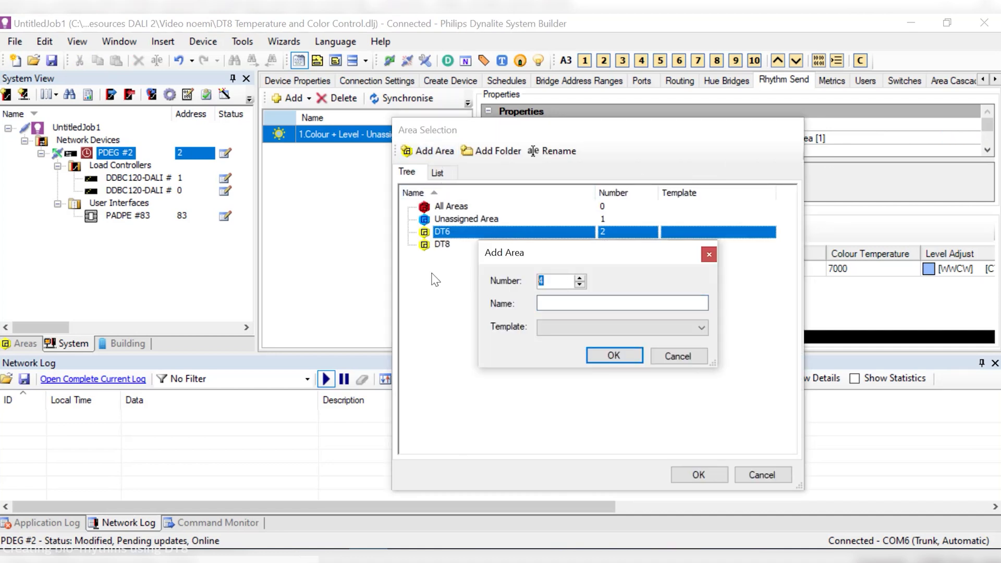
pyautogui.write('101')
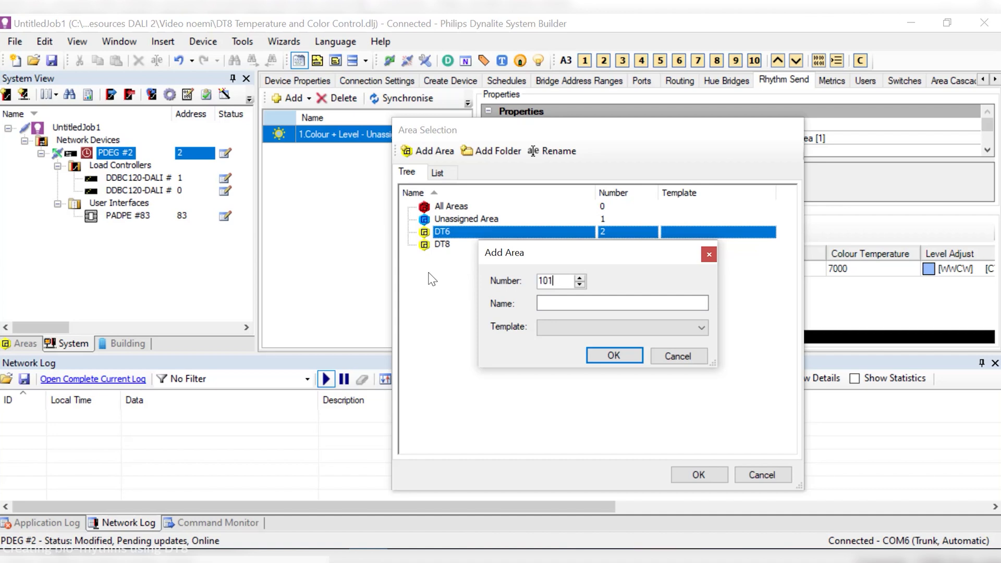
pyautogui.click(621, 303)
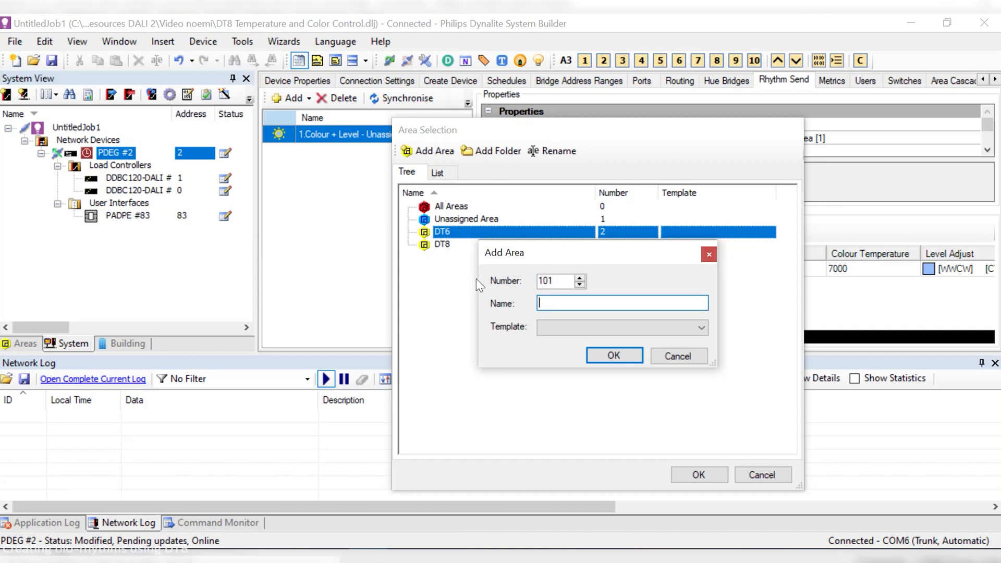
pyautogui.write('Curve 1')
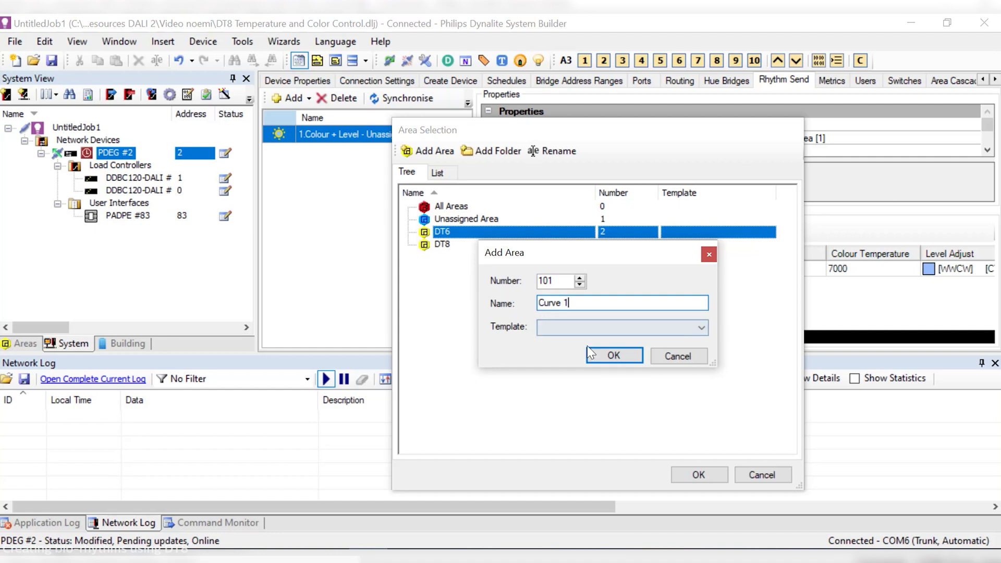
pyautogui.click(613, 355)
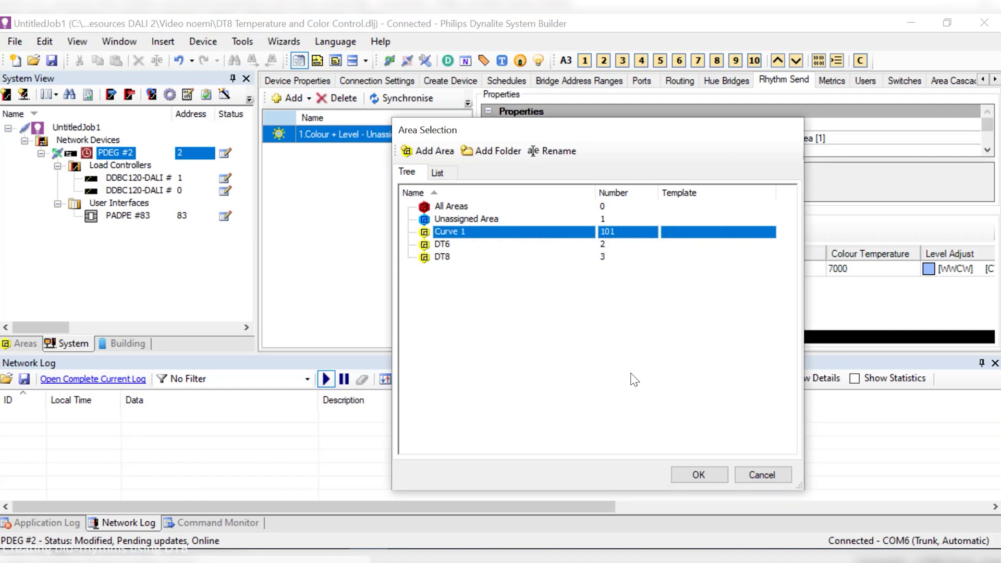
pyautogui.click(697, 474)
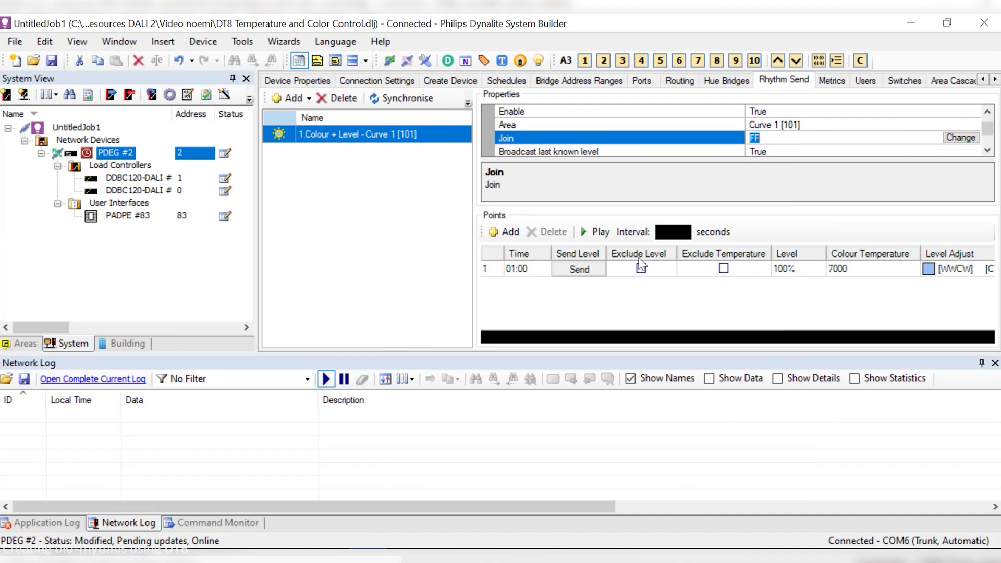
# Step: Set point 1 at 06:00 to 2500 K and add a 07:00 point at 40% 2500 K
pyautogui.click(517, 269)
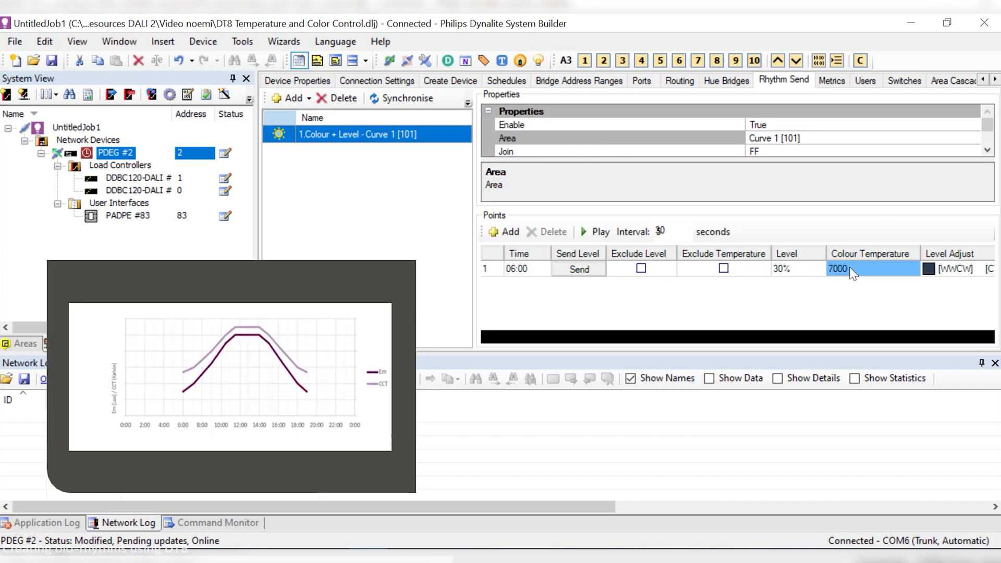
pyautogui.write('2500')
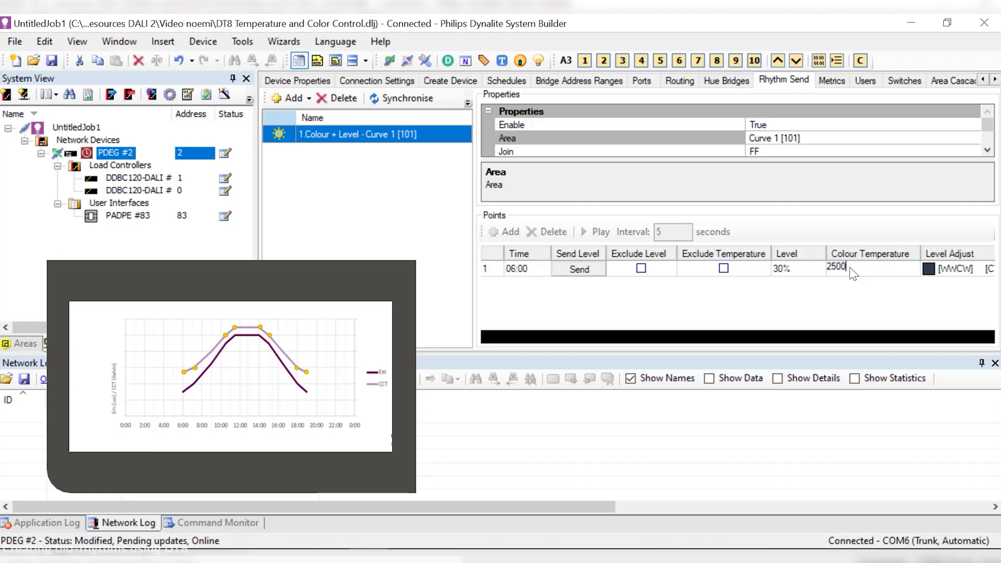
pyautogui.click(517, 269)
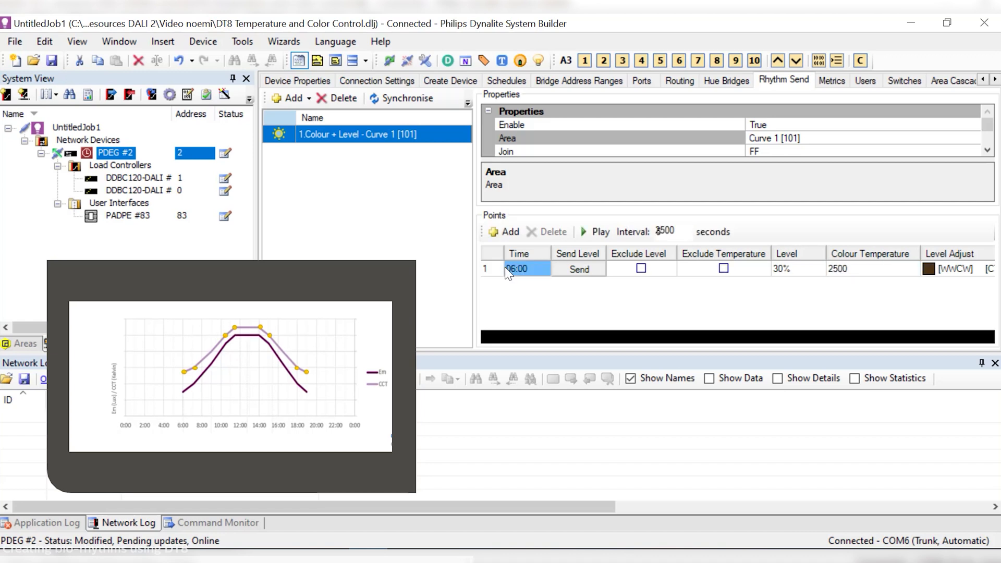
pyautogui.click(504, 231)
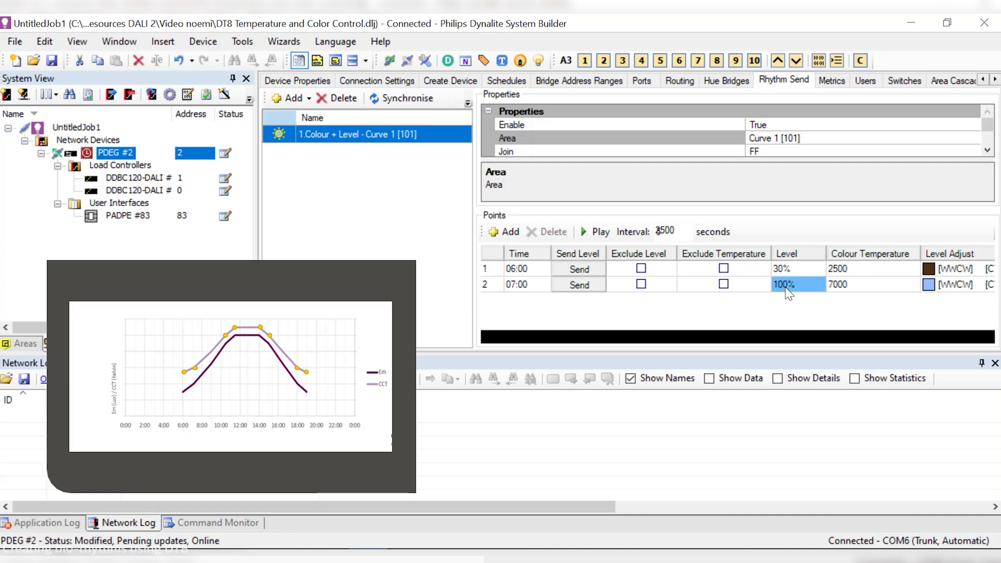
pyautogui.write('40')
pyautogui.click(873, 284)
pyautogui.write('2500')
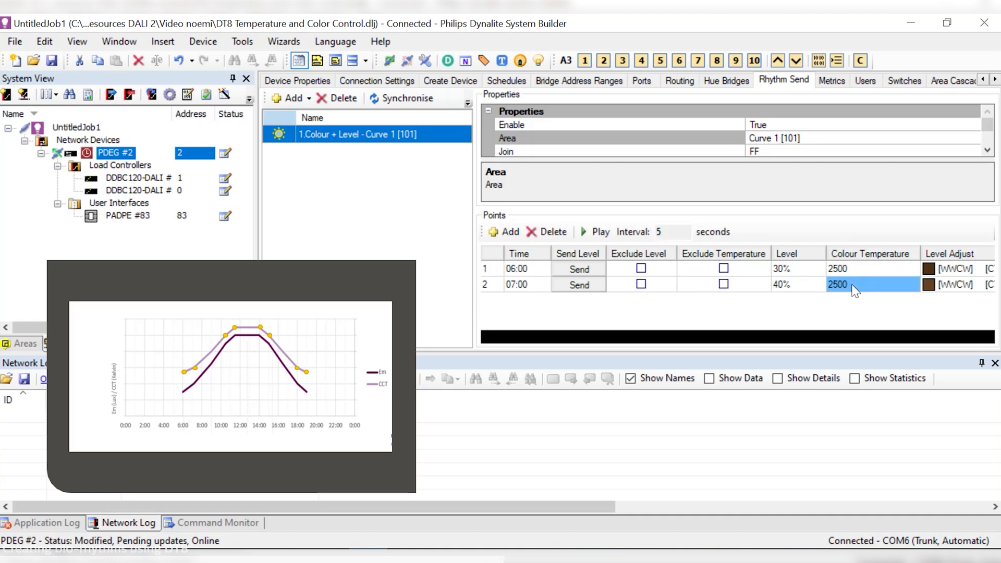
# Step: Add points at 10:30 (90%, 4500 K) and 11:30 (100%, 5000 K)
pyautogui.click(505, 232)
pyautogui.write('10:30')
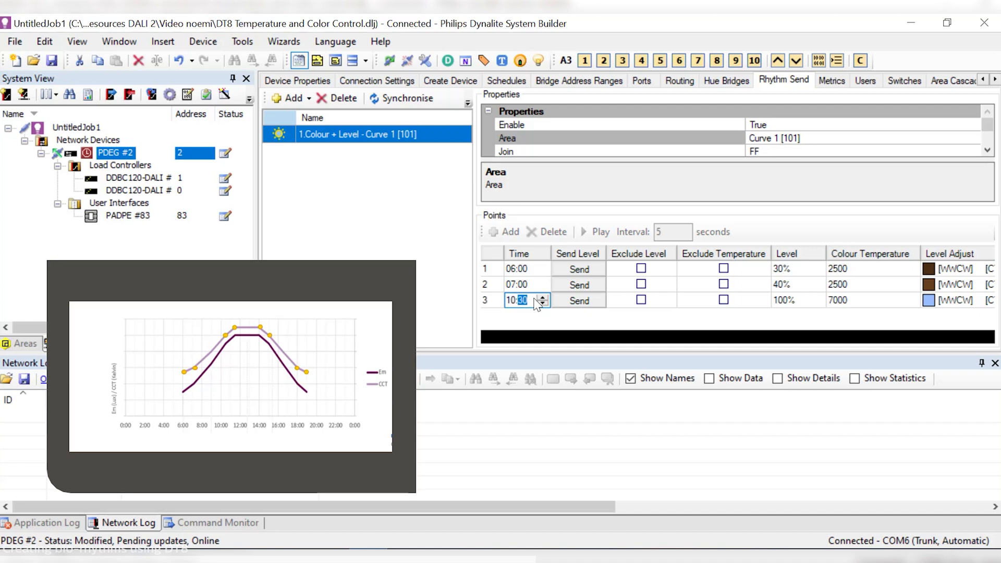
pyautogui.click(793, 300)
pyautogui.write('4500')
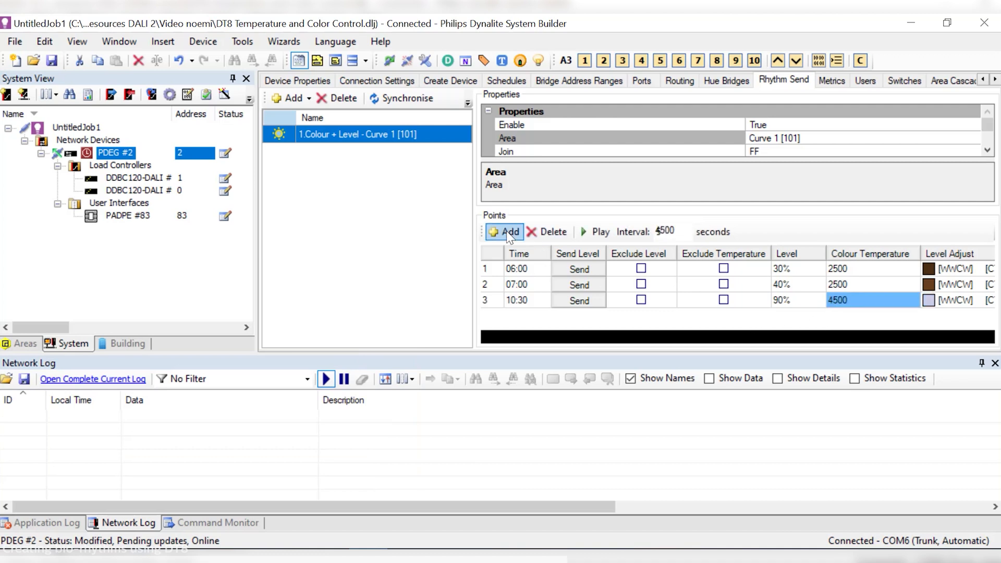
pyautogui.click(503, 232)
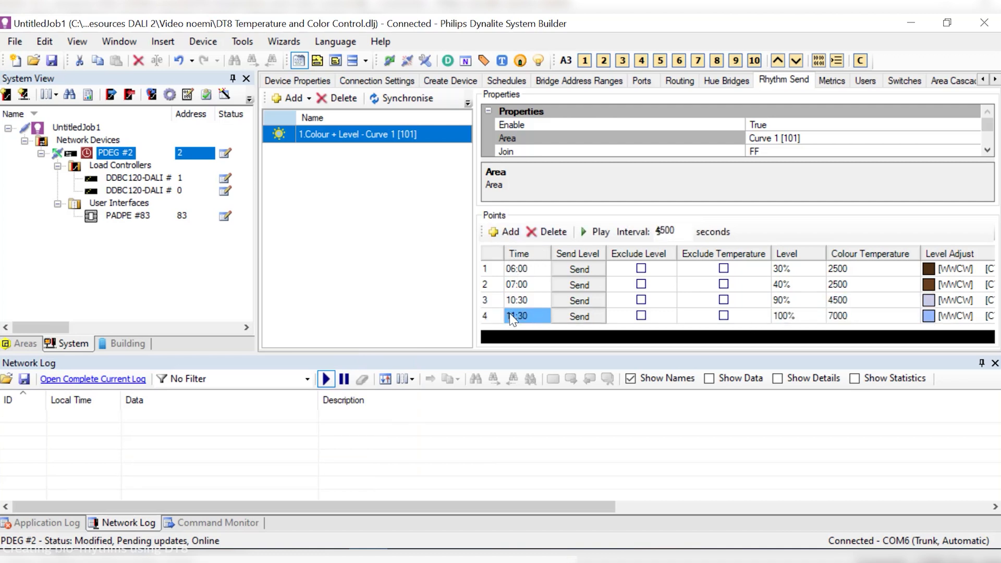
pyautogui.click(798, 315)
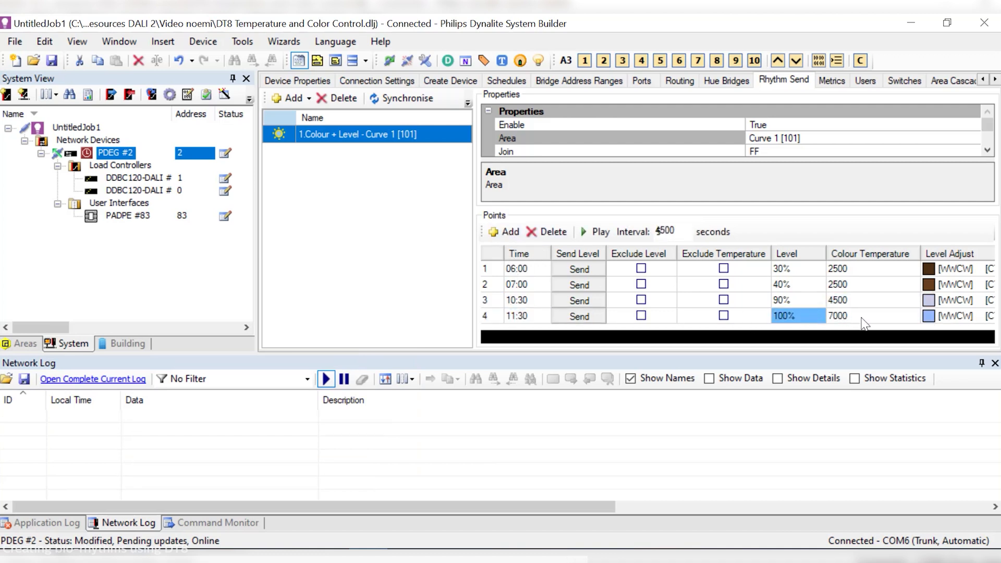
pyautogui.write('5000')
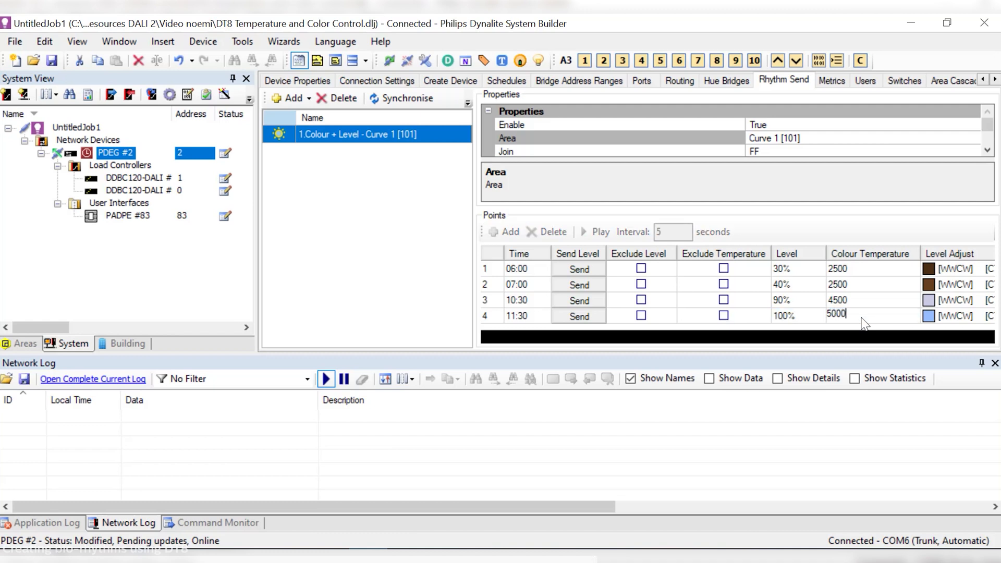
pyautogui.click(510, 232)
pyautogui.write('2500')
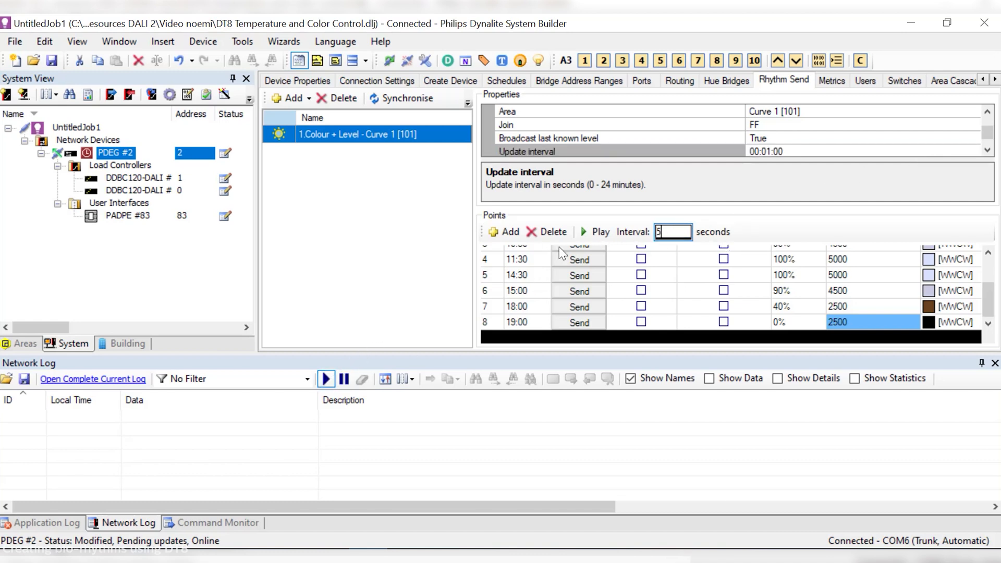
# Step: Play the curve so its fades broadcast to Curve 1, then start importing a curve from file
pyautogui.click(596, 231)
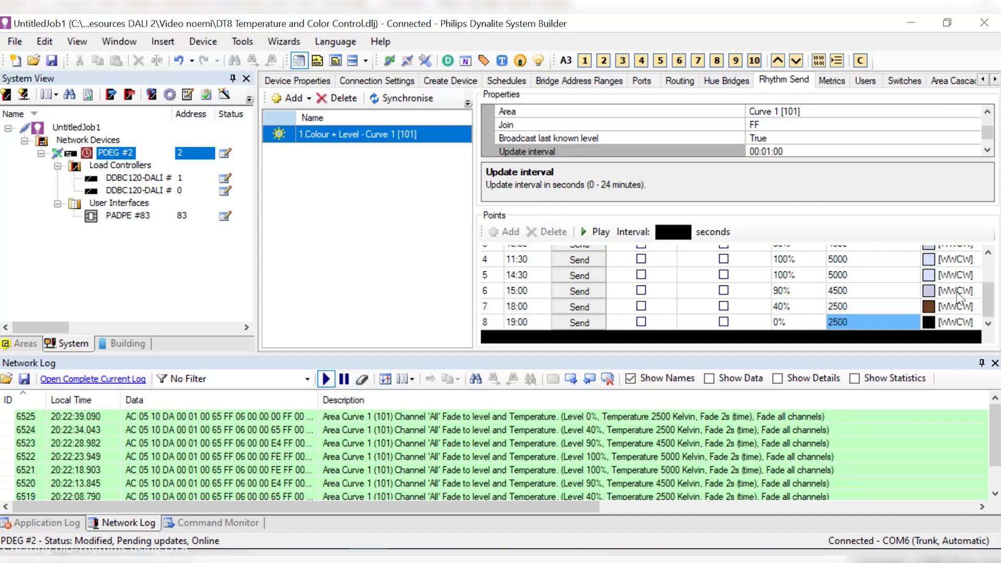
pyautogui.click(469, 101)
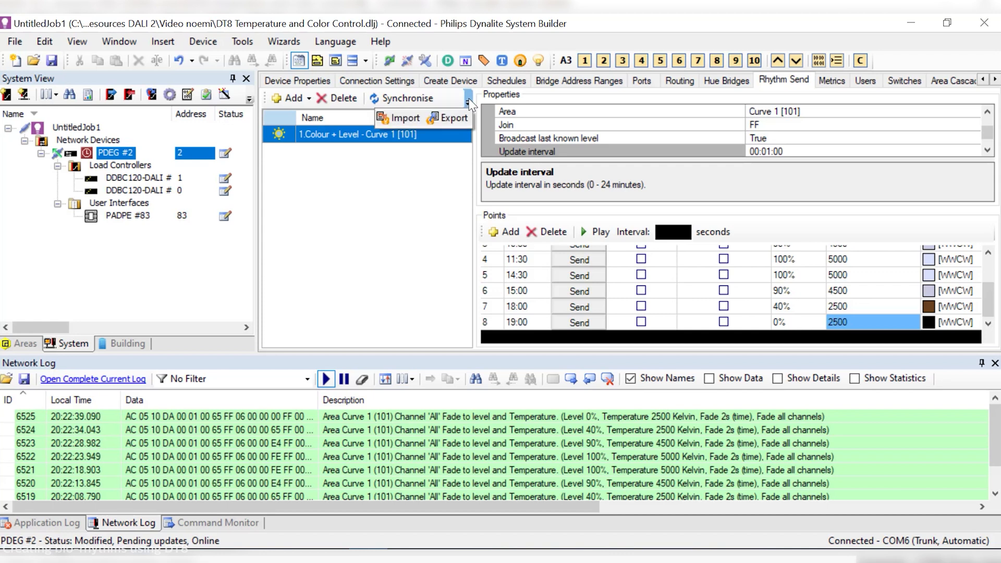
pyautogui.moveTo(404, 118)
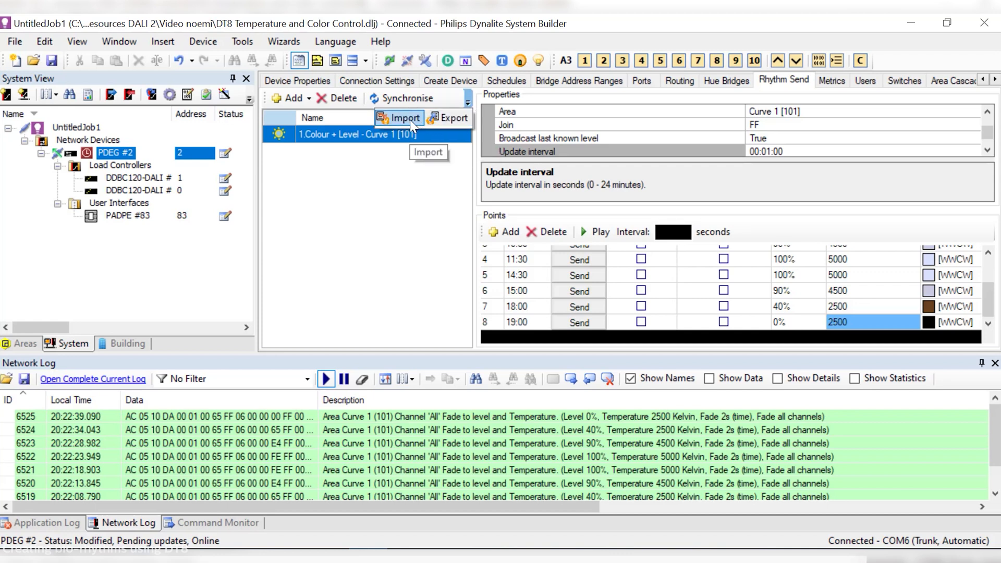
pyautogui.click(25, 343)
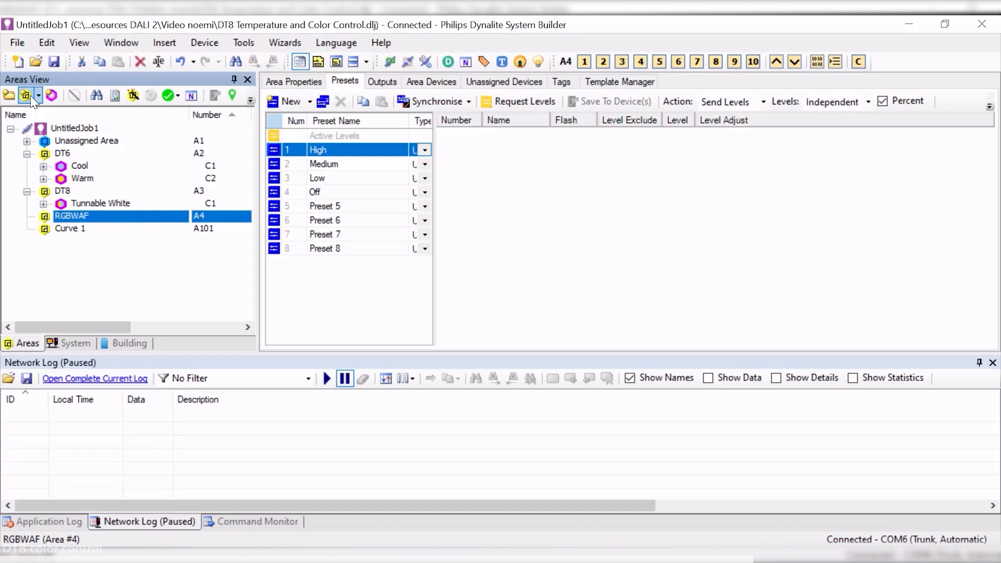
# Step: Add Channel 1 to RGBWAF and set the High preset's channel to a custom blue
pyautogui.click(51, 94)
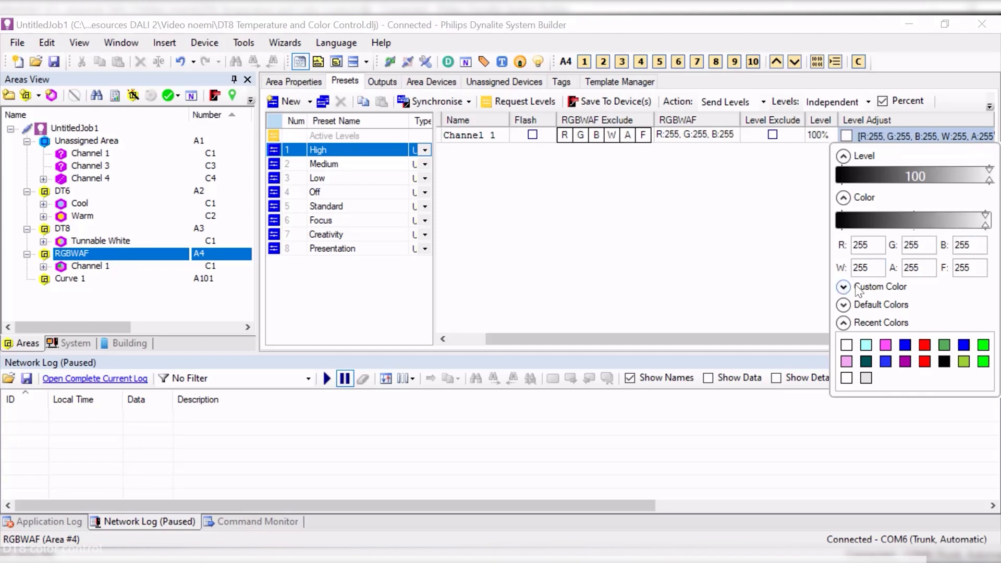
pyautogui.click(842, 286)
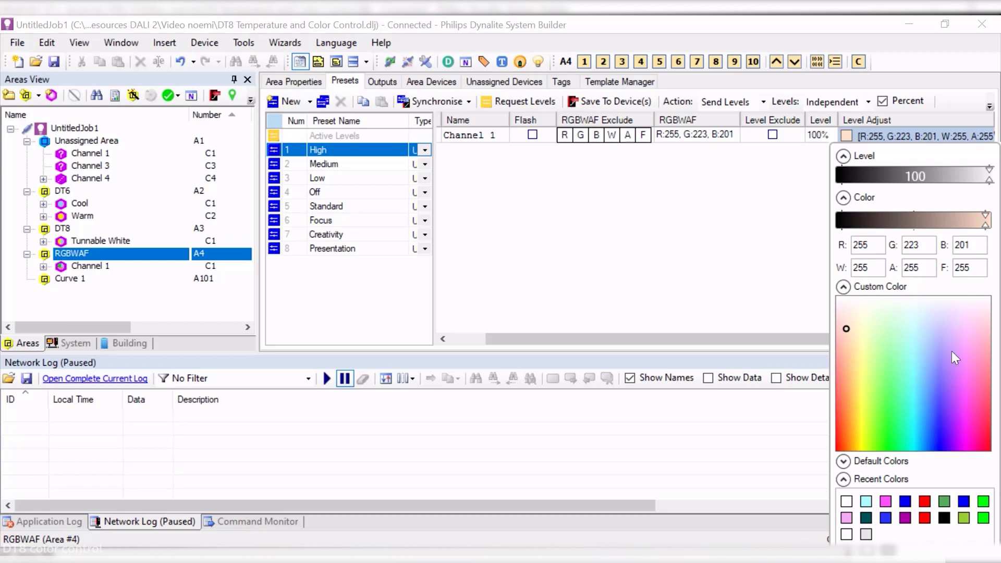
pyautogui.click(932, 427)
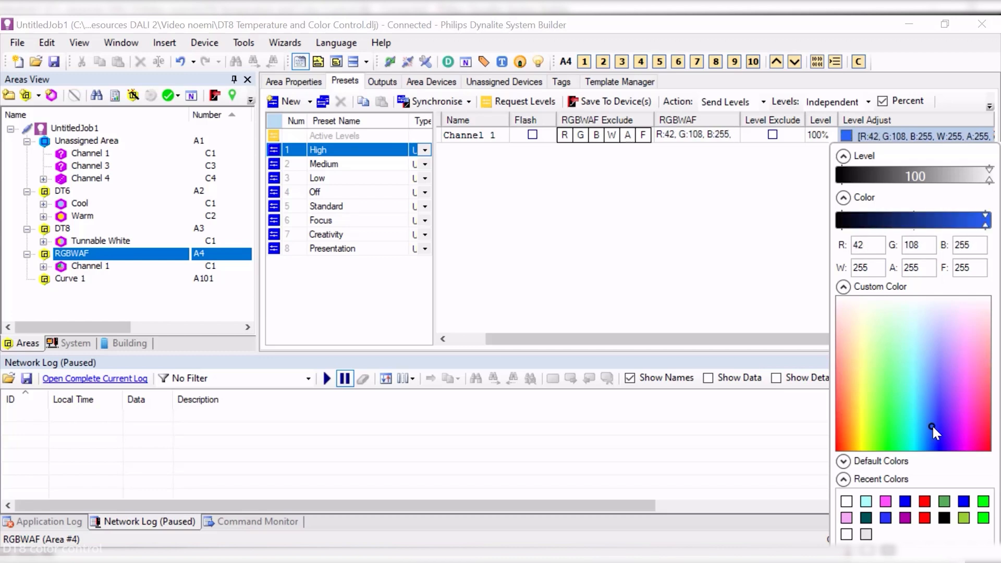